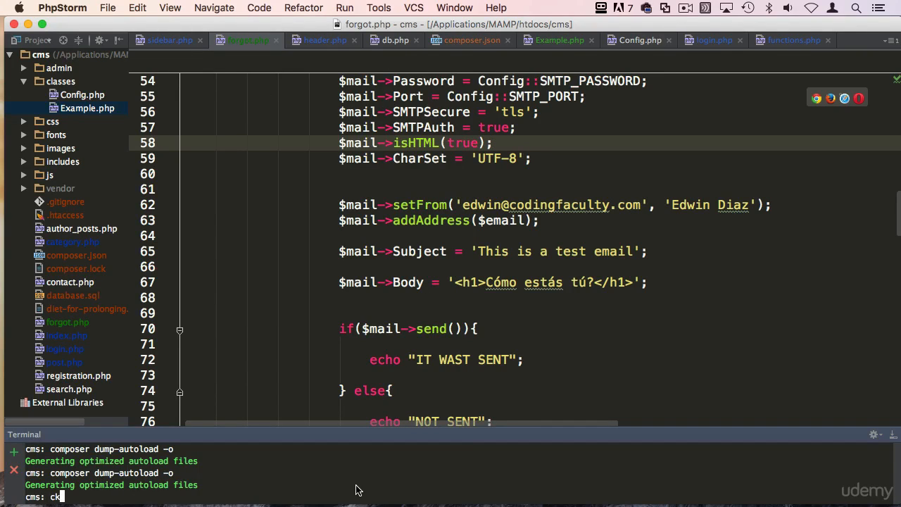
Step: Clear the terminal and scroll through forgot.php's token, database update and PHPMailer code
{"action": "type", "text": "lear"}
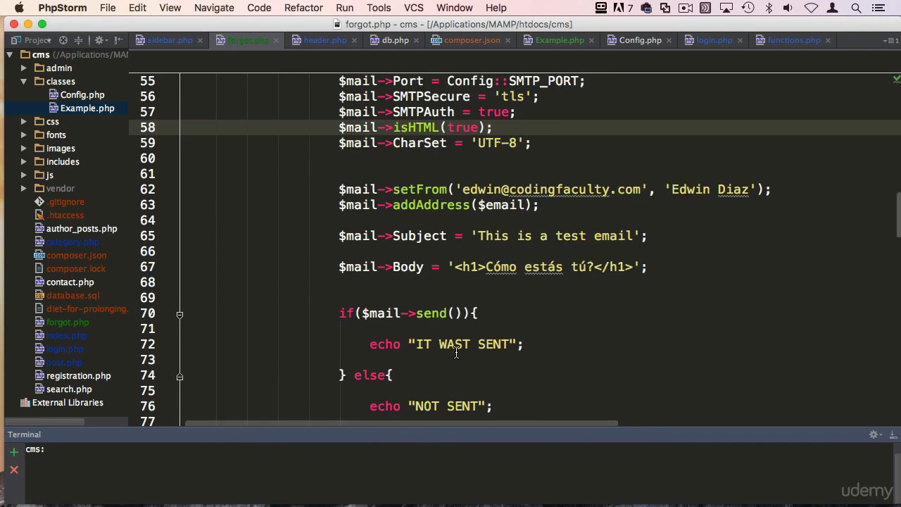
{"action": "scroll", "scroll_direction": "up", "scroll_amount": 3}
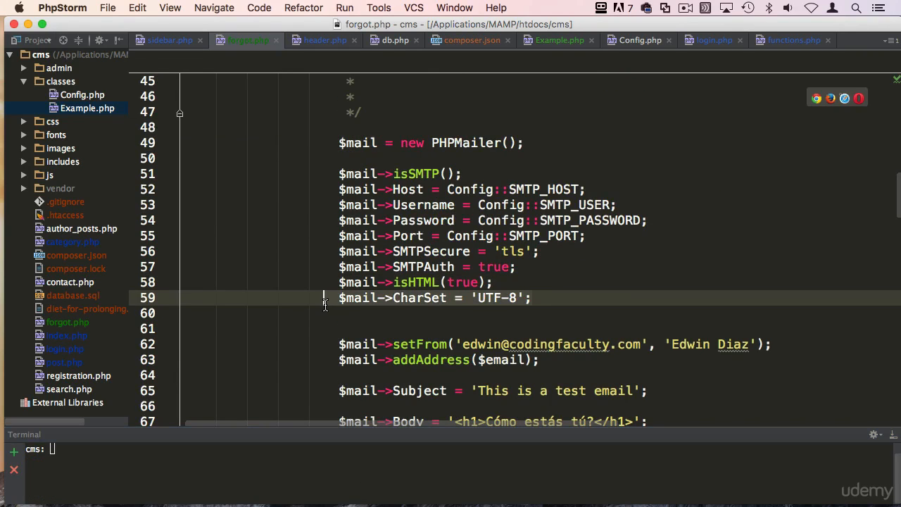
{"action": "scroll", "scroll_direction": "up", "scroll_amount": 3}
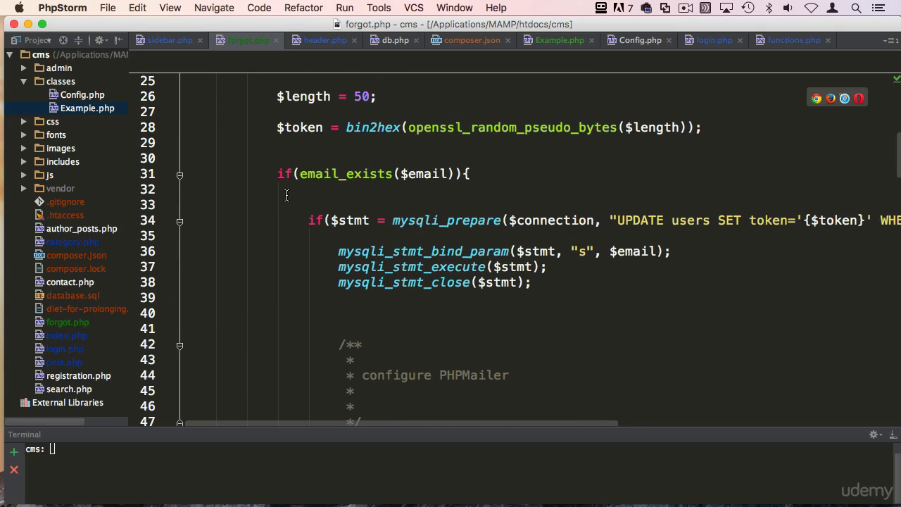
{"action": "scroll", "scroll_direction": "up", "scroll_amount": 3}
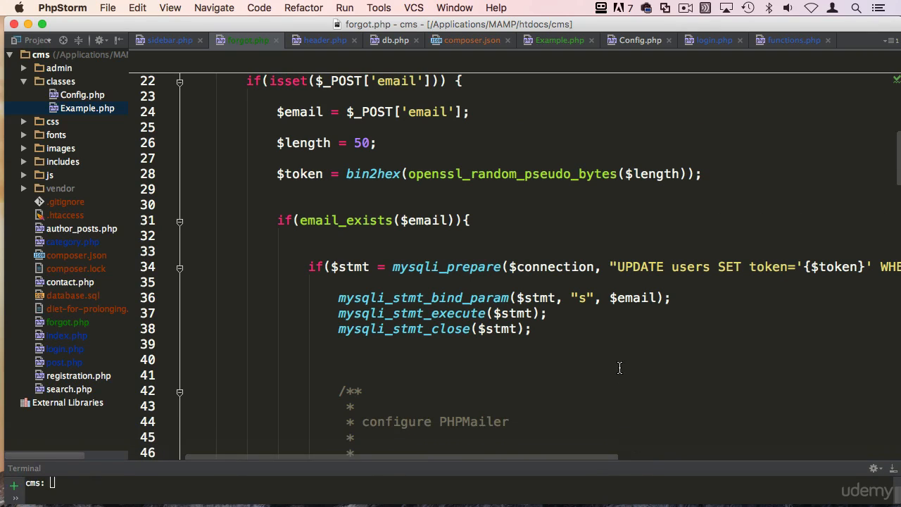
{"action": "scroll", "scroll_direction": "down", "scroll_amount": 3}
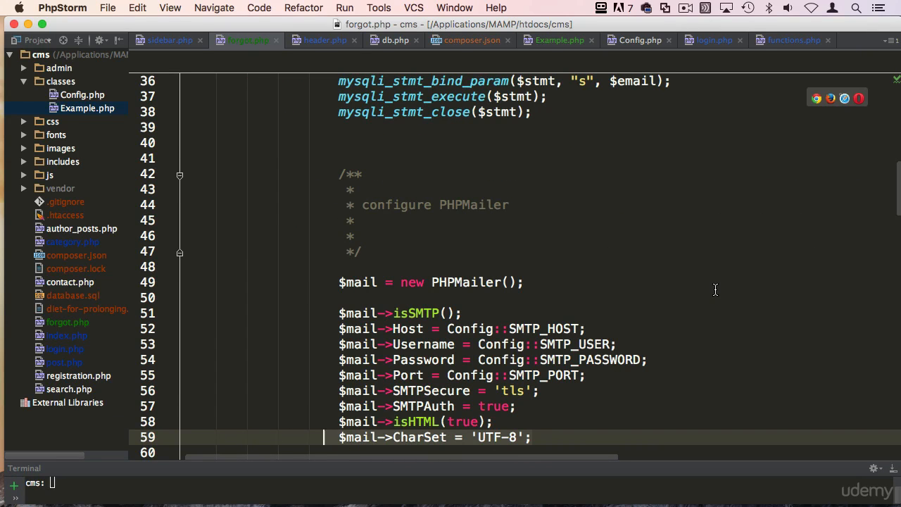
{"action": "scroll", "scroll_direction": "down", "scroll_amount": 3}
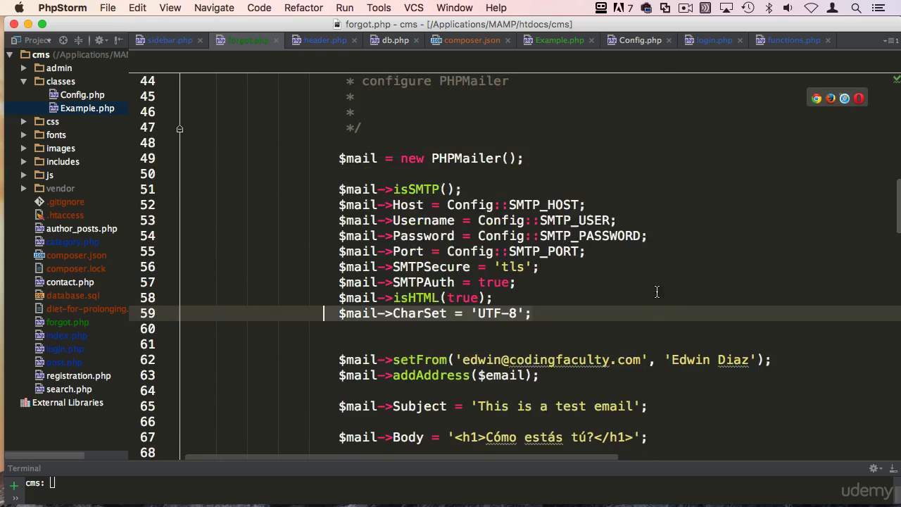
{"action": "scroll", "scroll_direction": "up", "scroll_amount": 3}
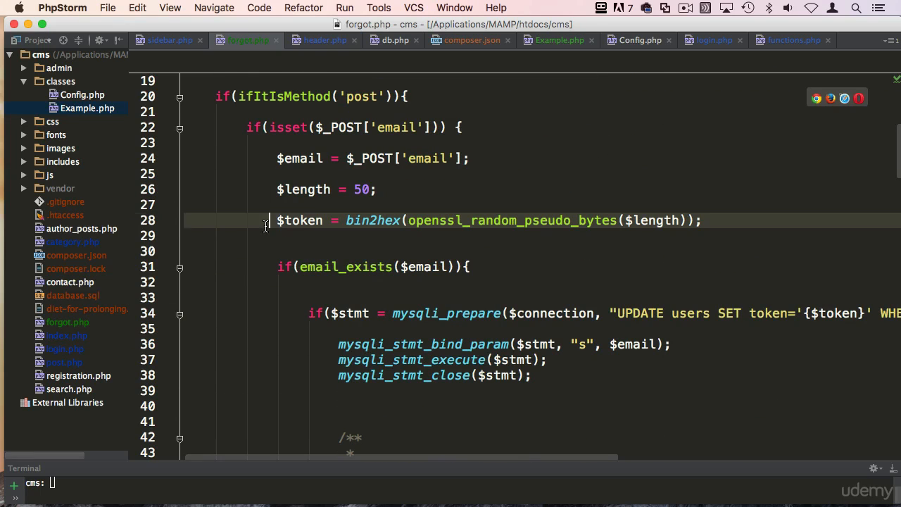
{"action": "scroll", "scroll_direction": "down", "scroll_amount": 3}
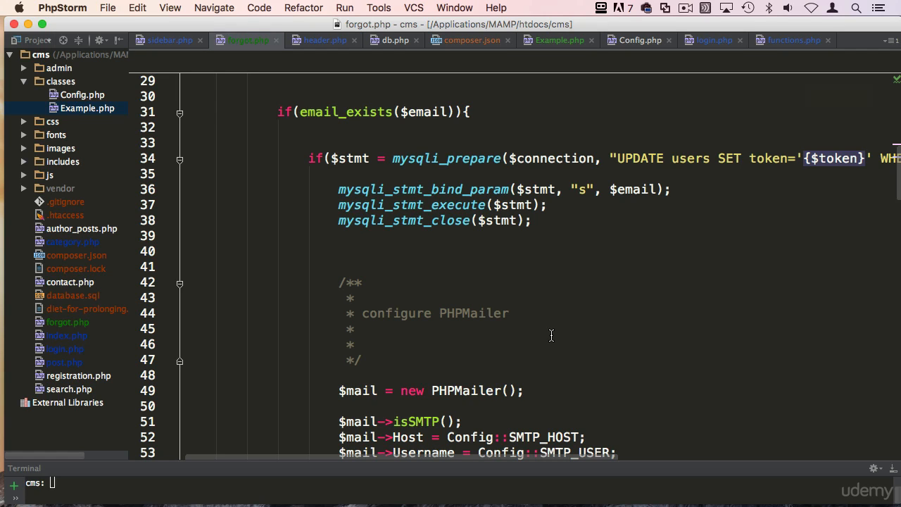
{"action": "scroll", "scroll_direction": "down", "scroll_amount": 3}
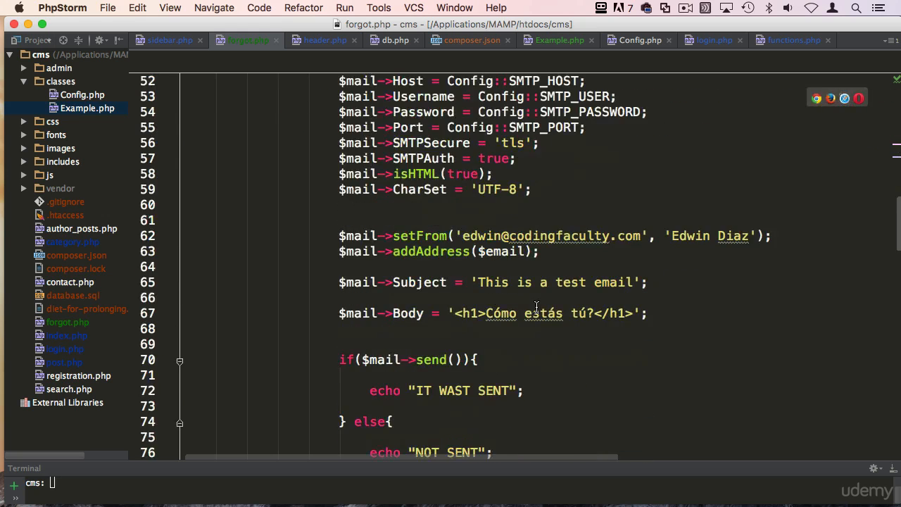
{"action": "scroll", "scroll_direction": "down", "scroll_amount": 3}
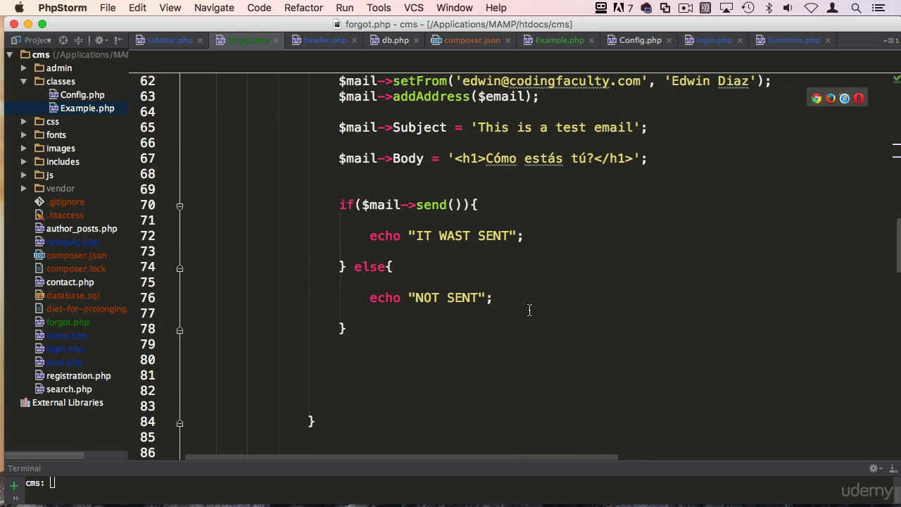
{"action": "mouse_move", "coordinate": [664, 250]}
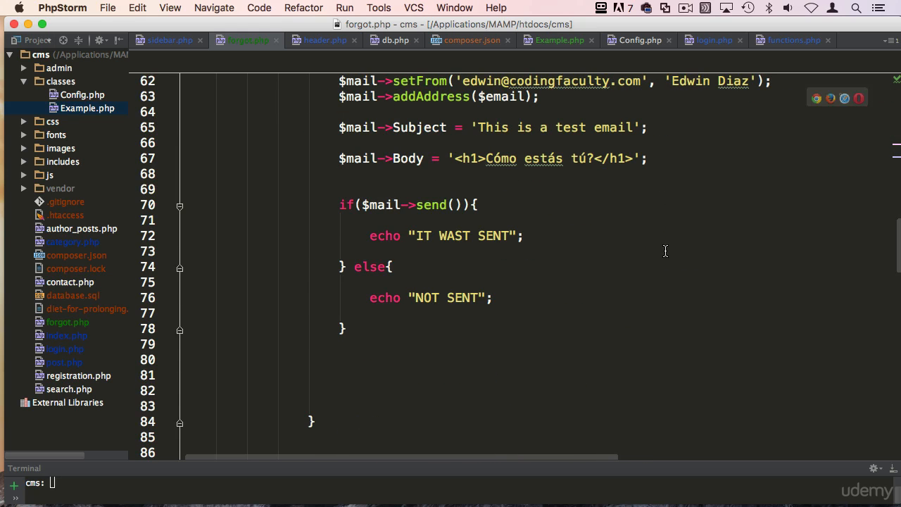
{"action": "mouse_move", "coordinate": [549, 277]}
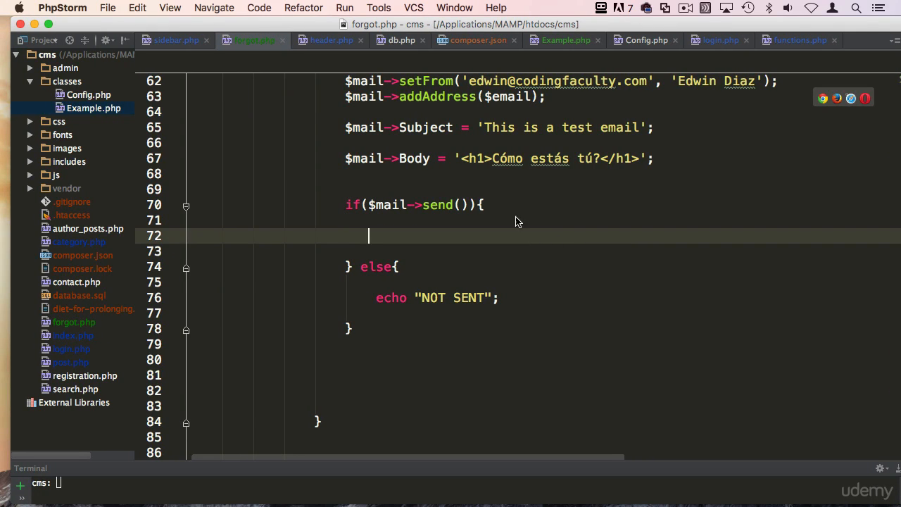
Step: Restore the echo "IT WAST SENT"; and make the Body text 'Please click to reset your password'
{"action": "type", "text": "echo \"IT WAST SENT\";"}
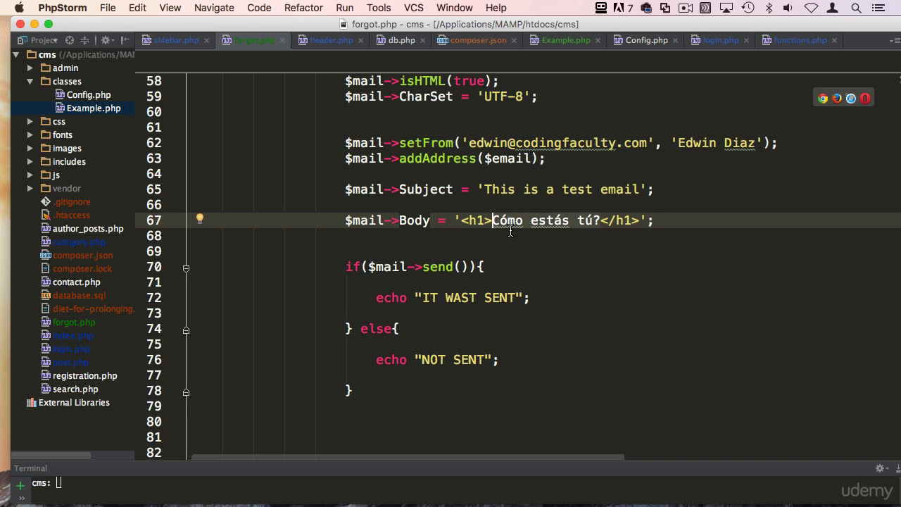
{"action": "type", "text": "Please cl"}
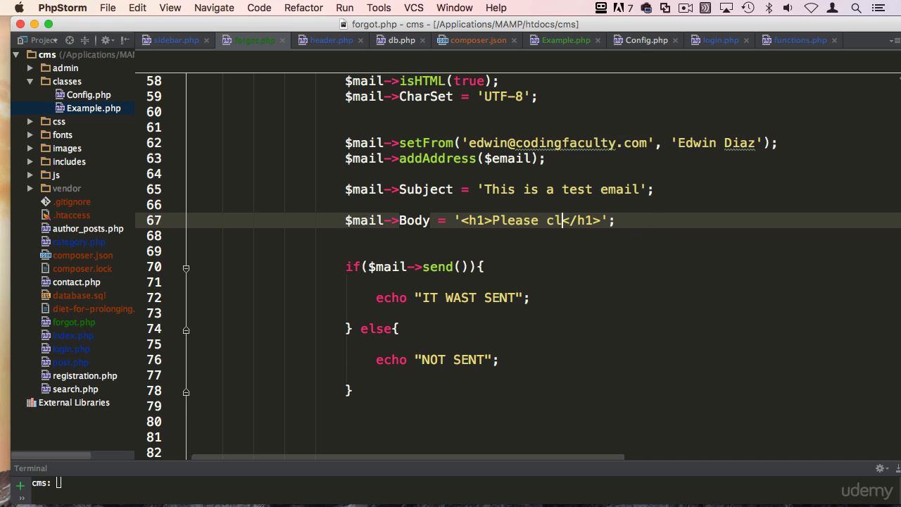
{"action": "type", "text": "ick"}
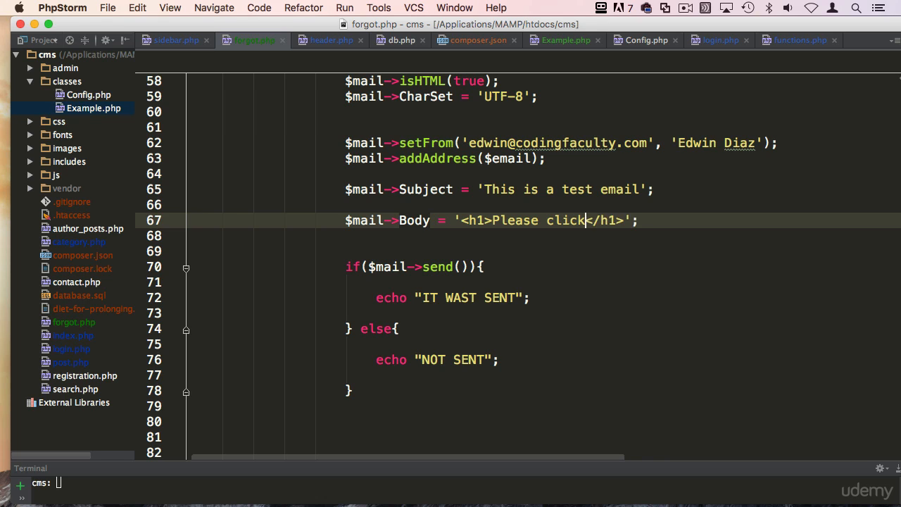
{"action": "type", "text": "to"}
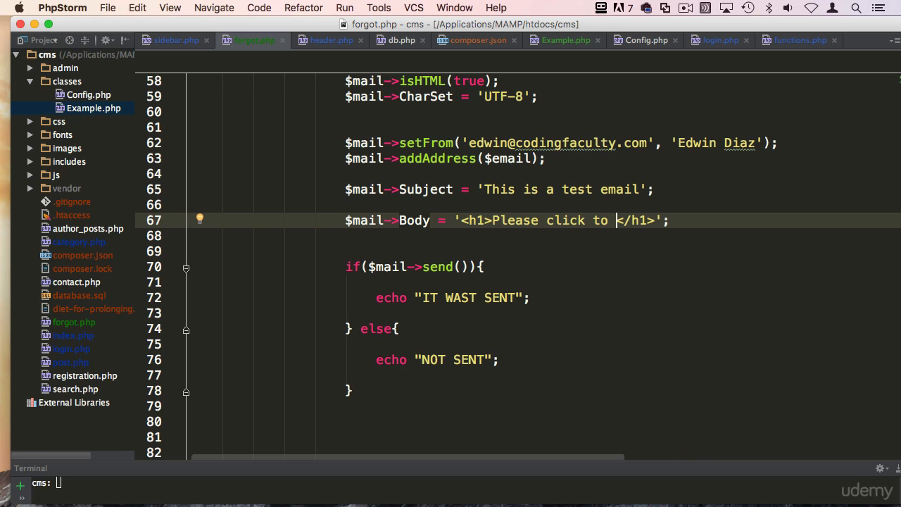
{"action": "type", "text": "reset yo"}
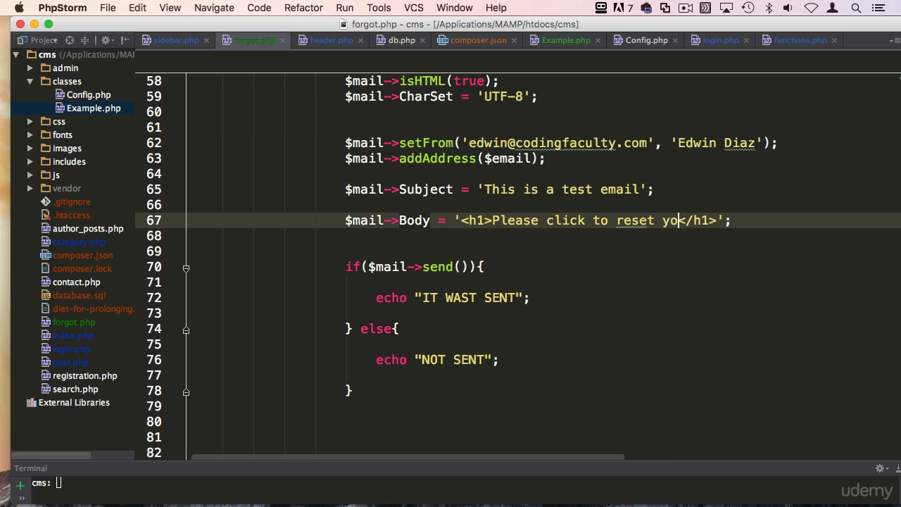
{"action": "type", "text": "ur pass"}
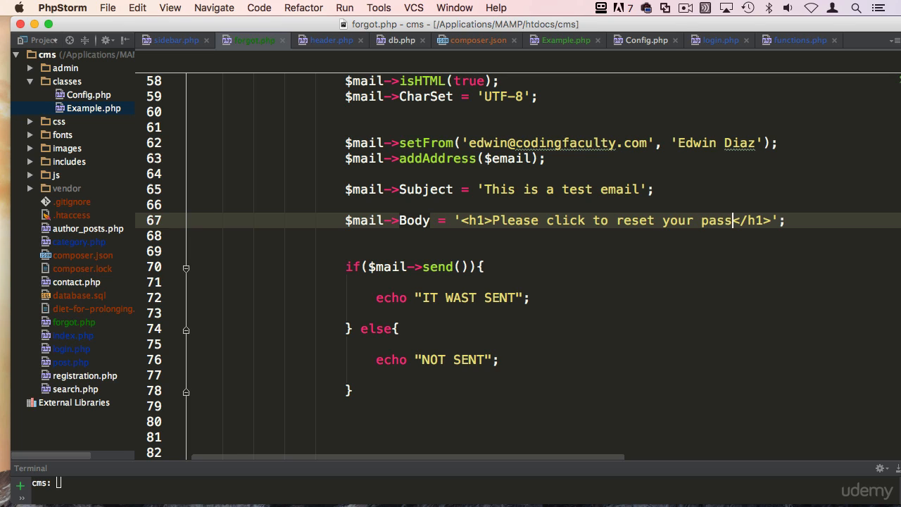
{"action": "type", "text": "word"}
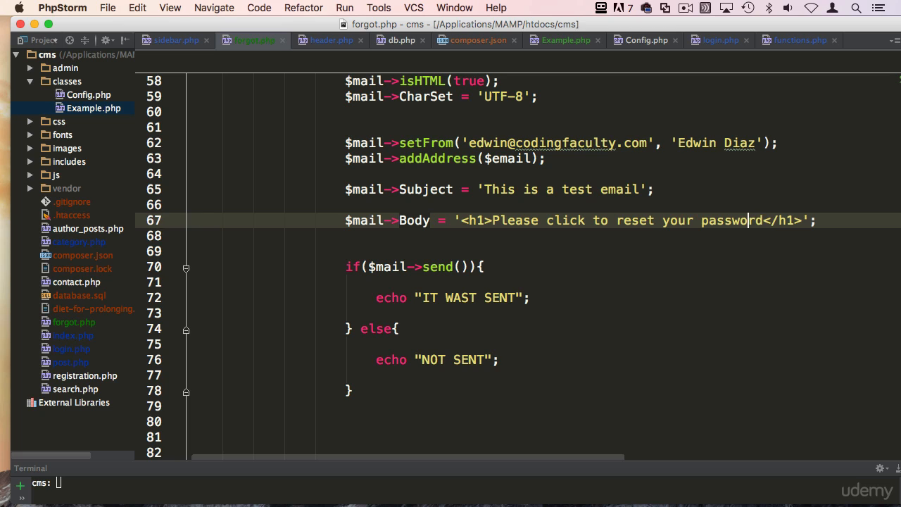
Step: Change the Body's <h1> opening and closing tags to <p> tags
{"action": "left_click", "coordinate": [493, 219]}
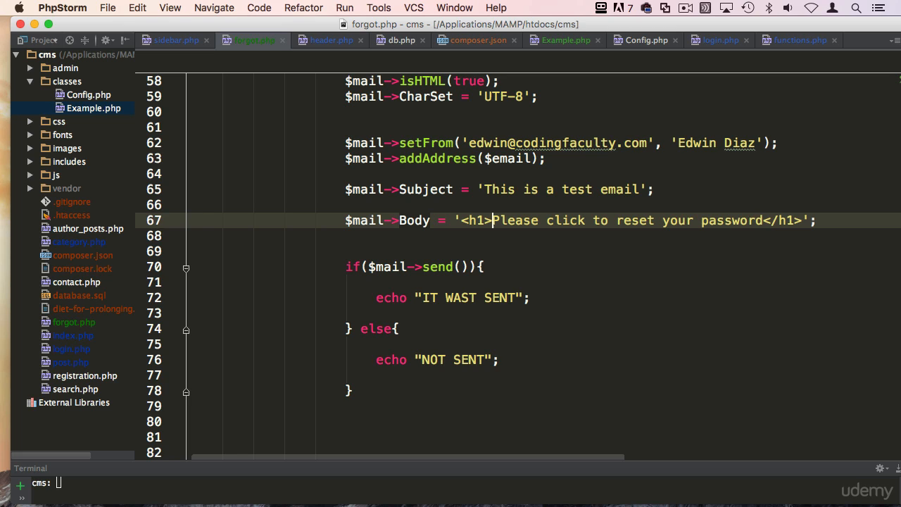
{"action": "type", "text": "p"}
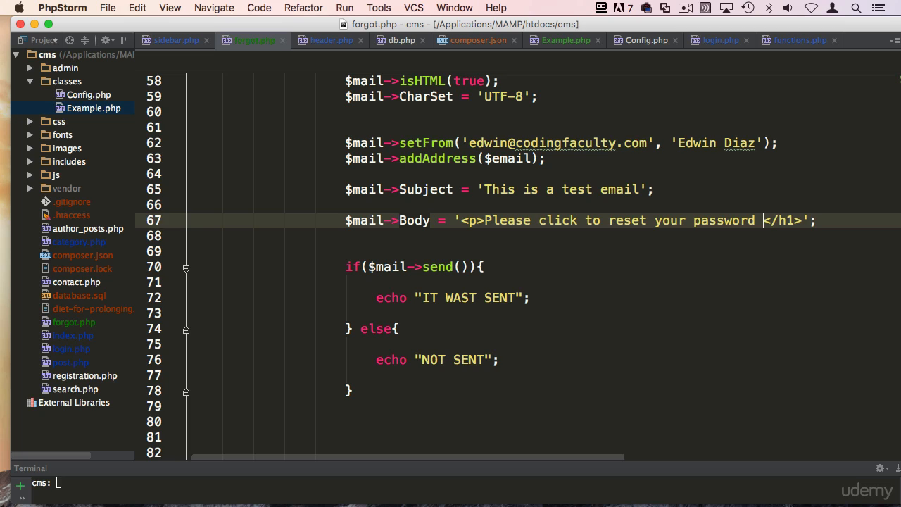
{"action": "key", "text": "backspace"}
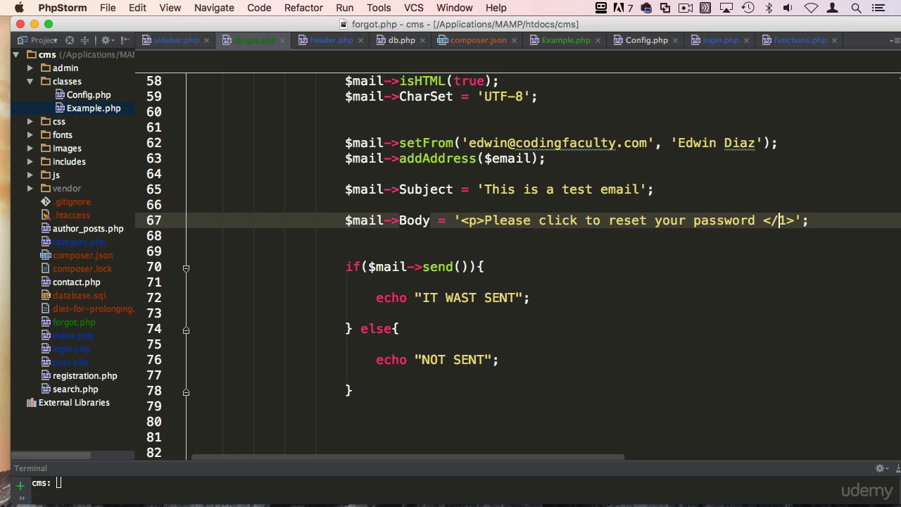
{"action": "type", "text": "p"}
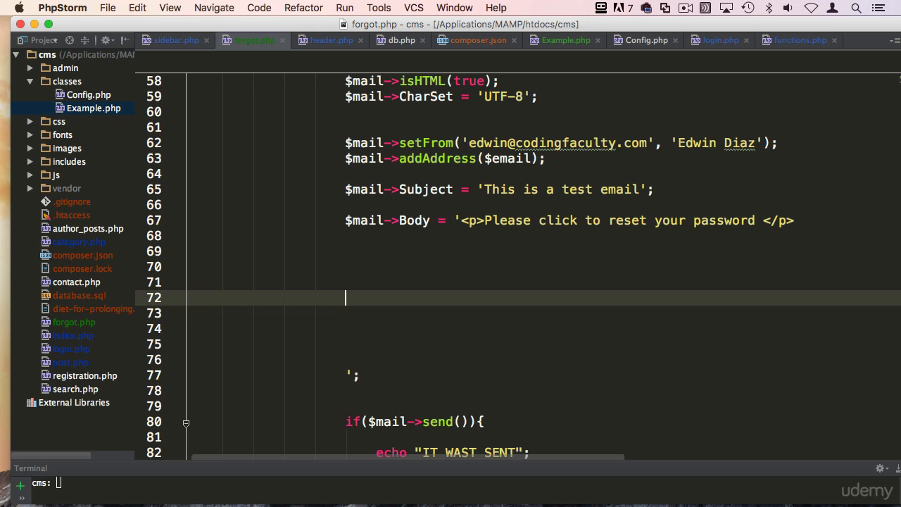
Step: Add an <a href="">CLICK</a> anchor on the blank line inside the Body string
{"action": "left_click", "coordinate": [765, 220]}
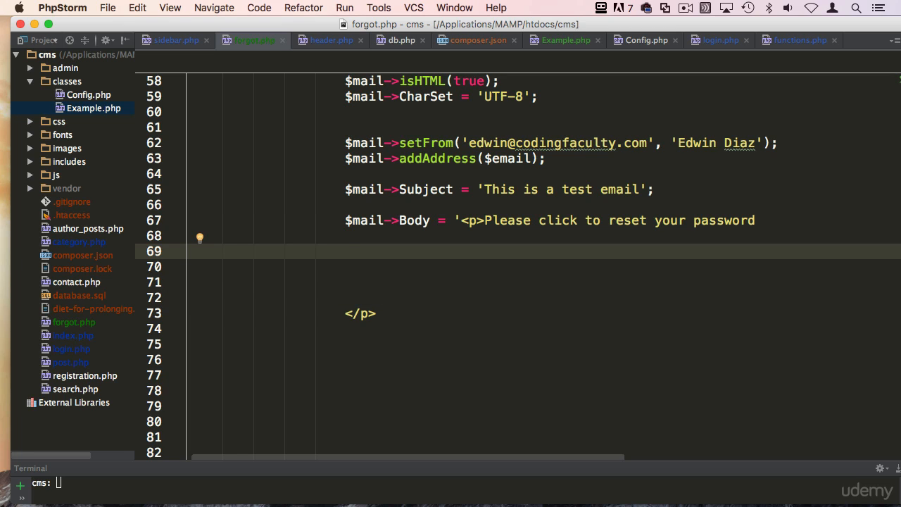
{"action": "type", "text": "<a href"}
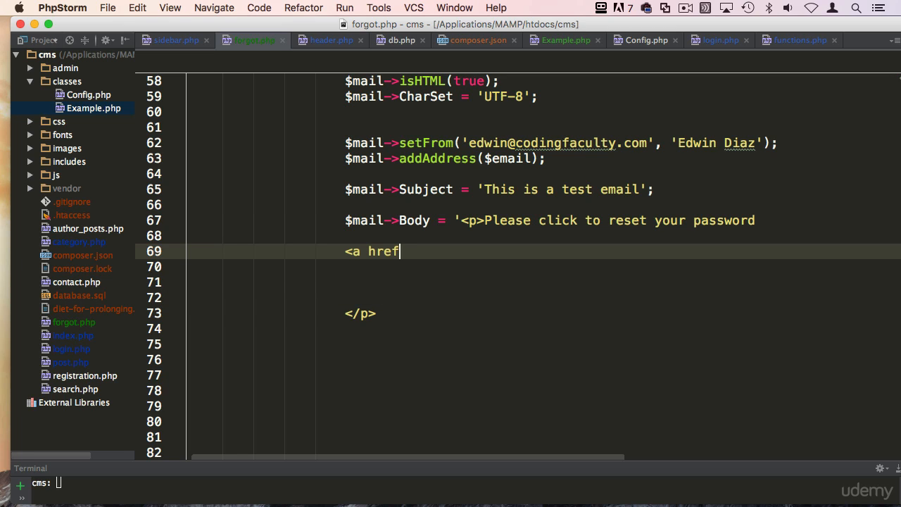
{"action": "type", "text": "\""}
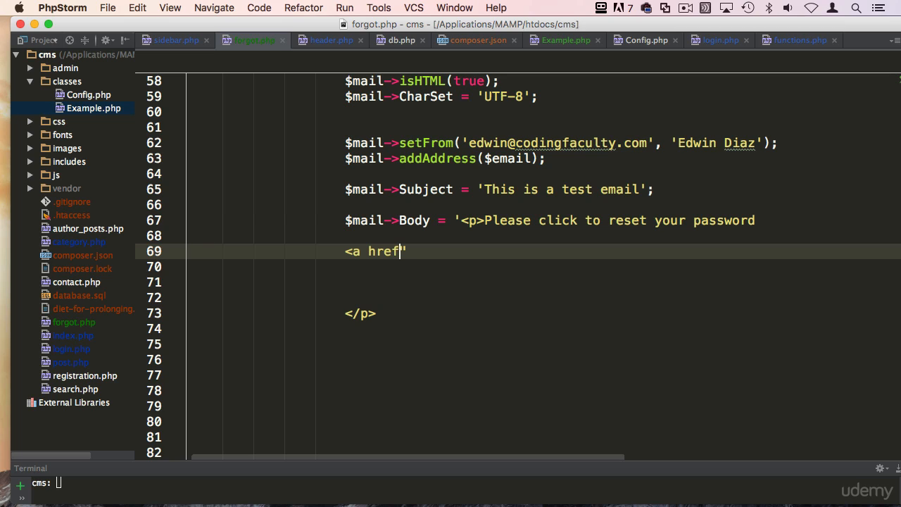
{"action": "type", "text": "="}
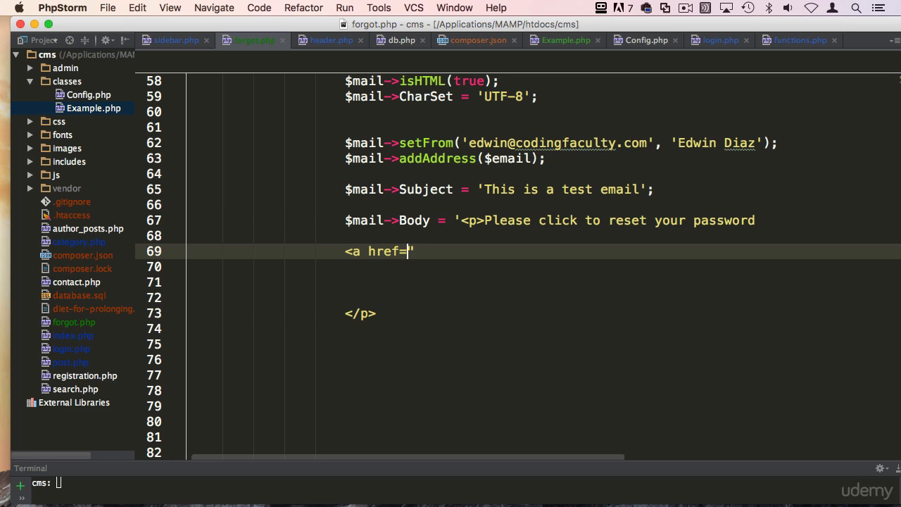
{"action": "type", "text": "\""}
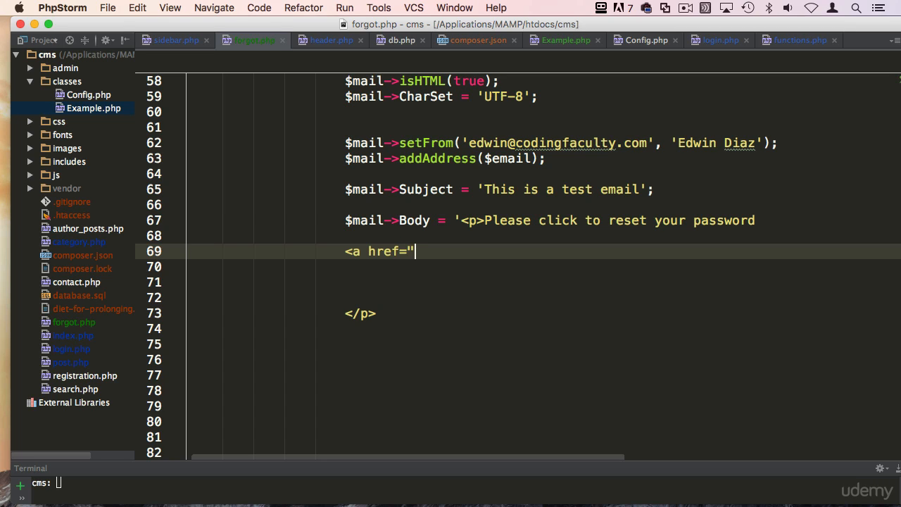
{"action": "type", "text": "\">M"}
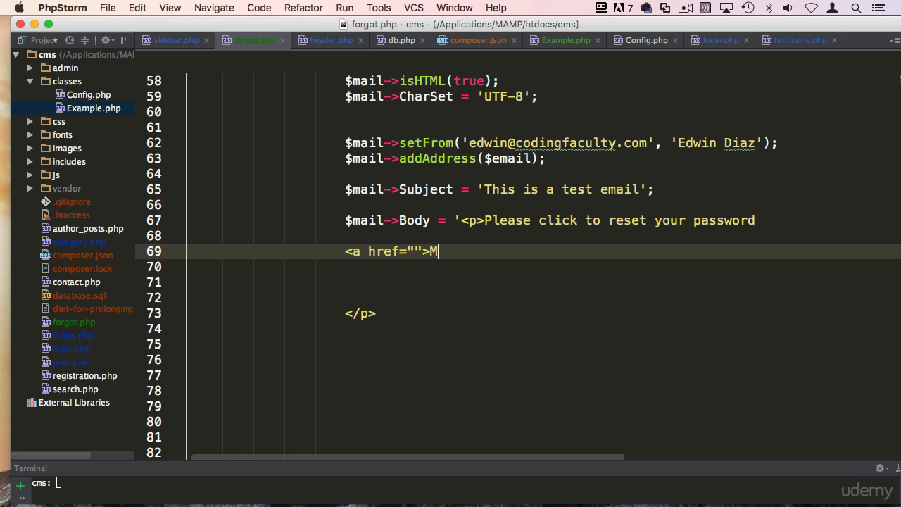
{"action": "type", "text": "CLICK"}
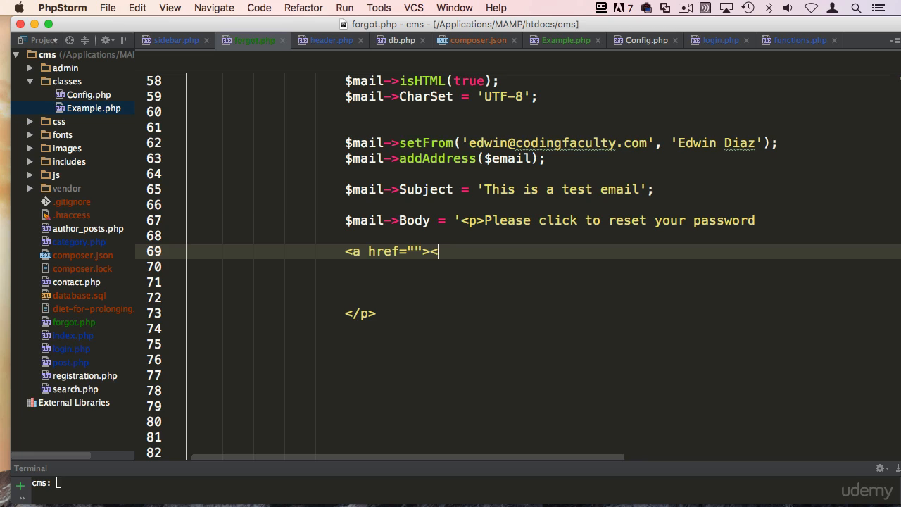
{"action": "type", "text": "/a>"}
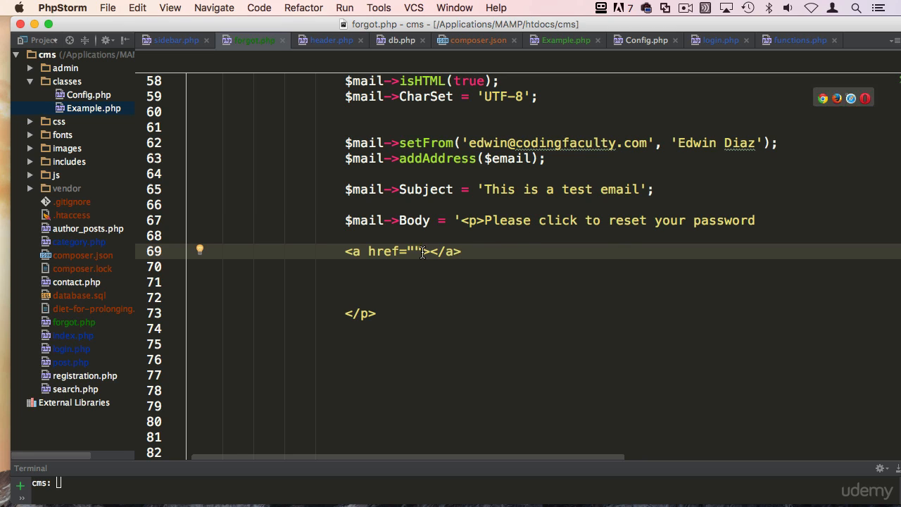
{"action": "mouse_move", "coordinate": [509, 254]}
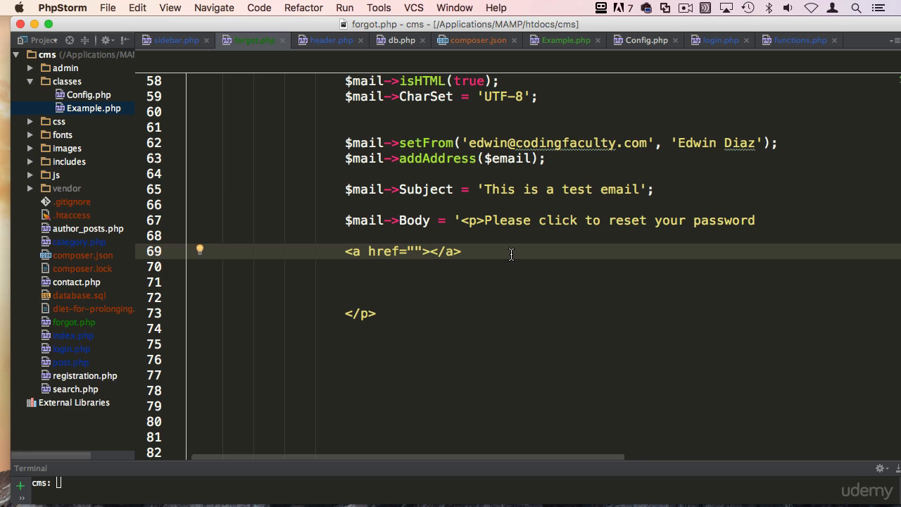
{"action": "type", "text": "http"}
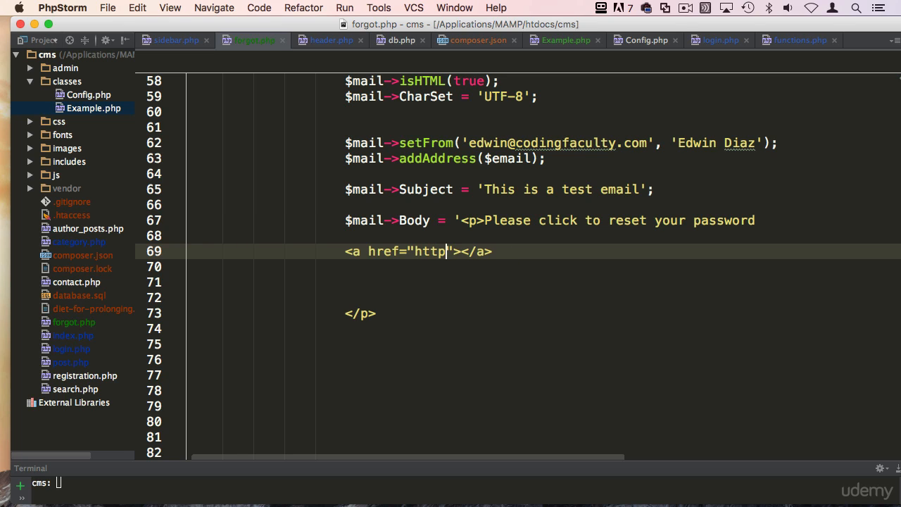
{"action": "type", "text": "://"}
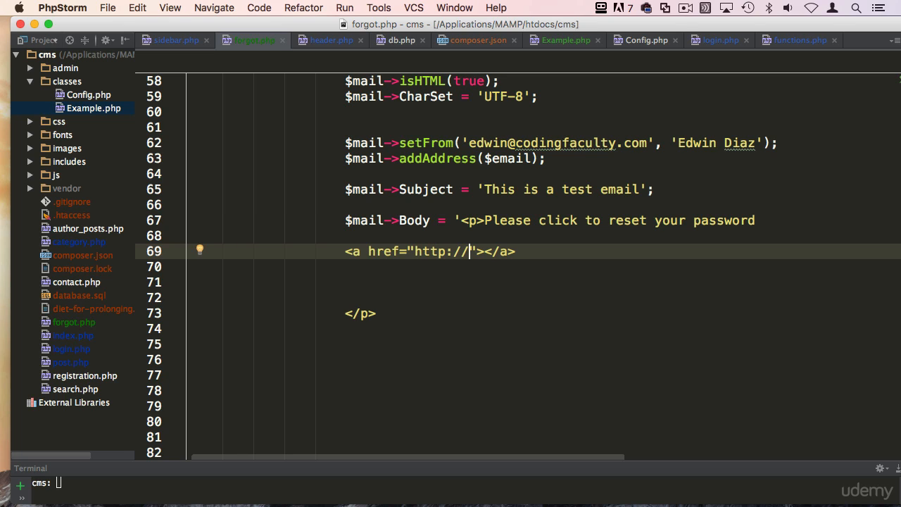
{"action": "type", "text": "localhos"}
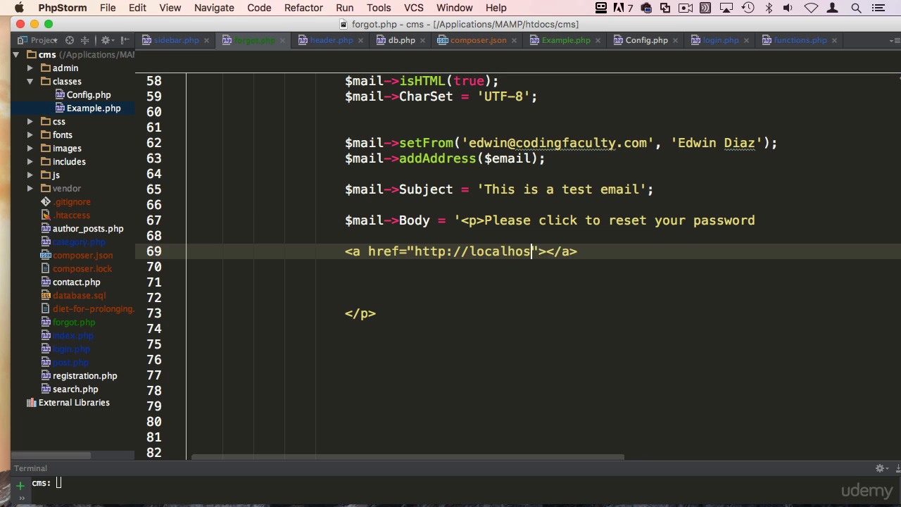
{"action": "type", "text": "t:"}
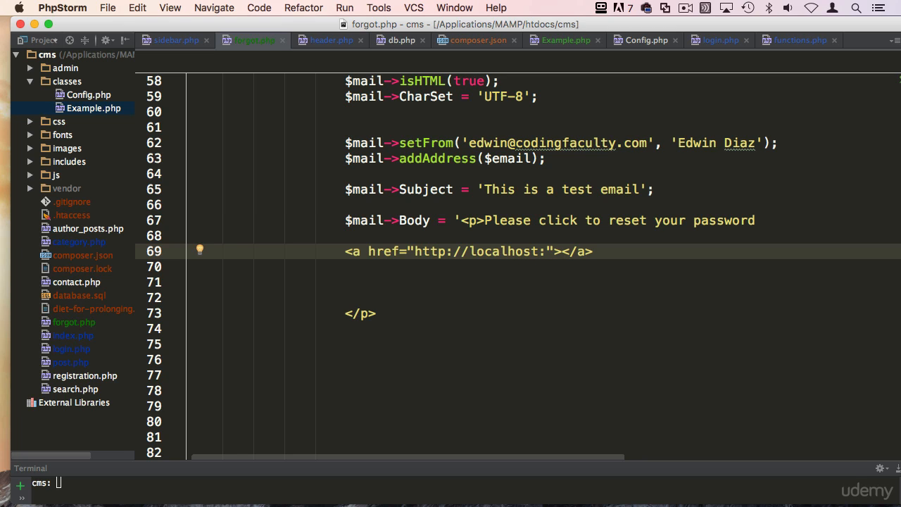
{"action": "type", "text": "8"}
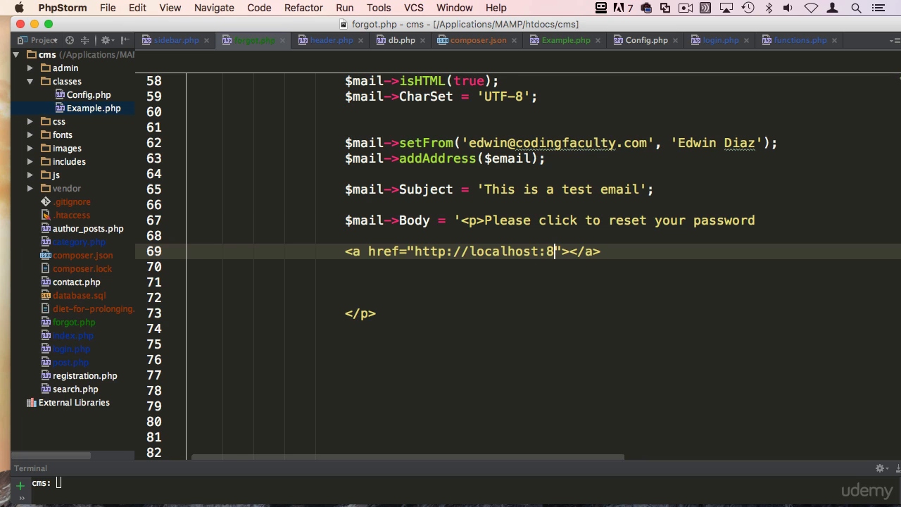
{"action": "type", "text": "88/c"}
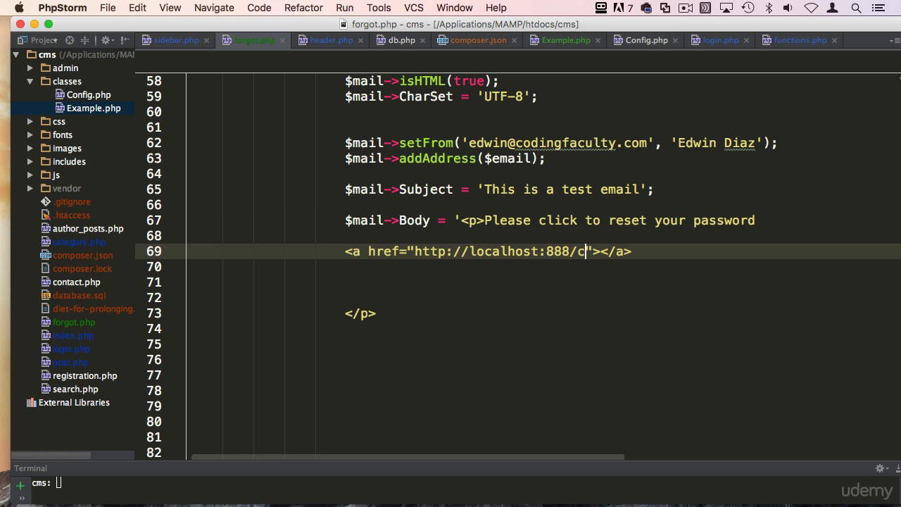
{"action": "type", "text": "ms"}
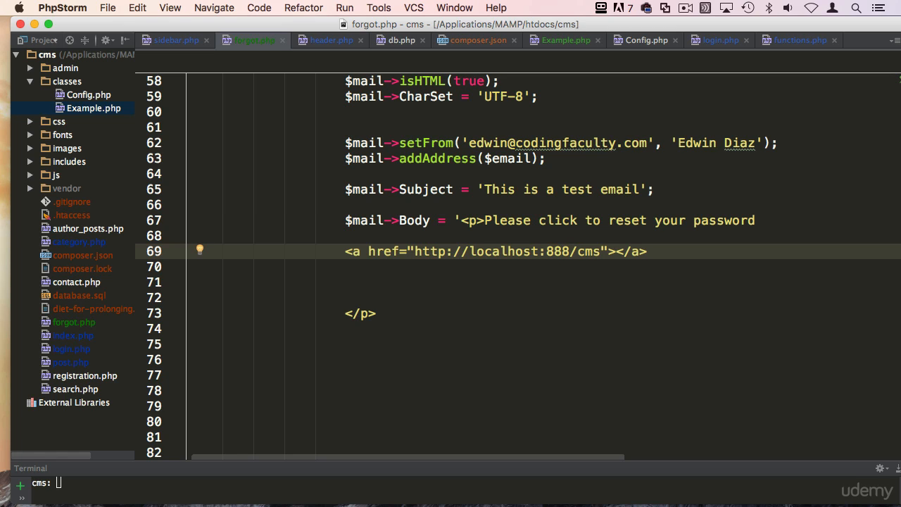
{"action": "type", "text": "/"}
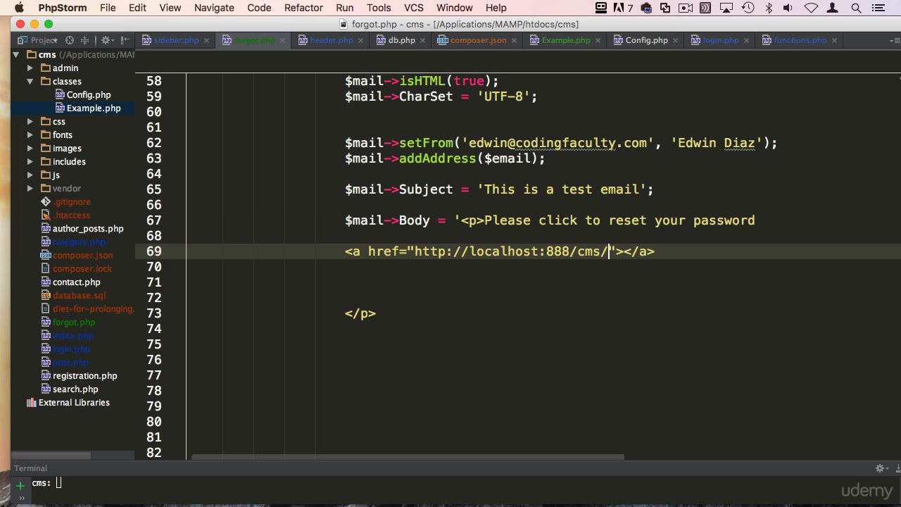
{"action": "type", "text": "reset"}
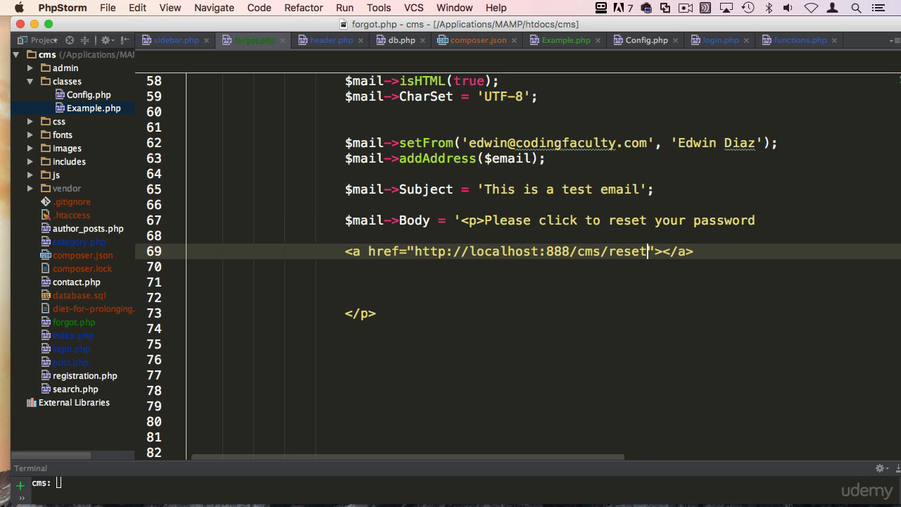
{"action": "type", "text": ".php"}
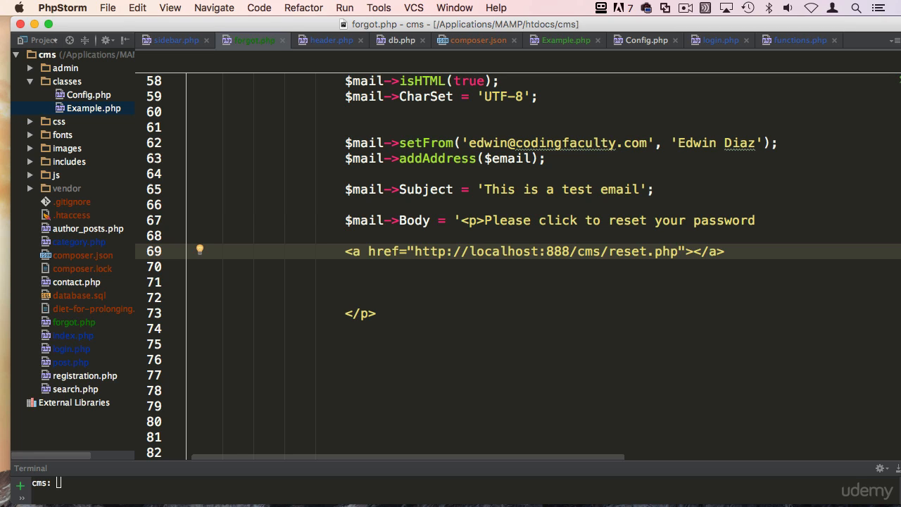
{"action": "type", "text": "?"}
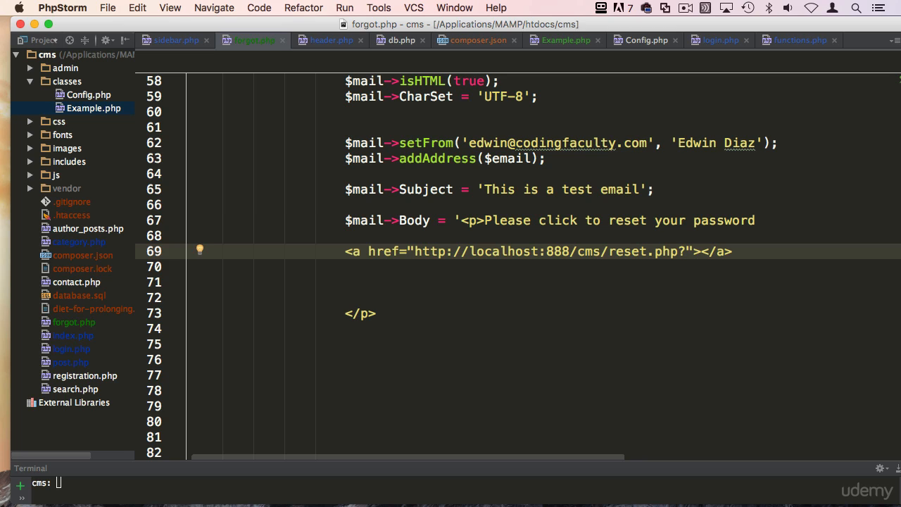
{"action": "type", "text": "ema"}
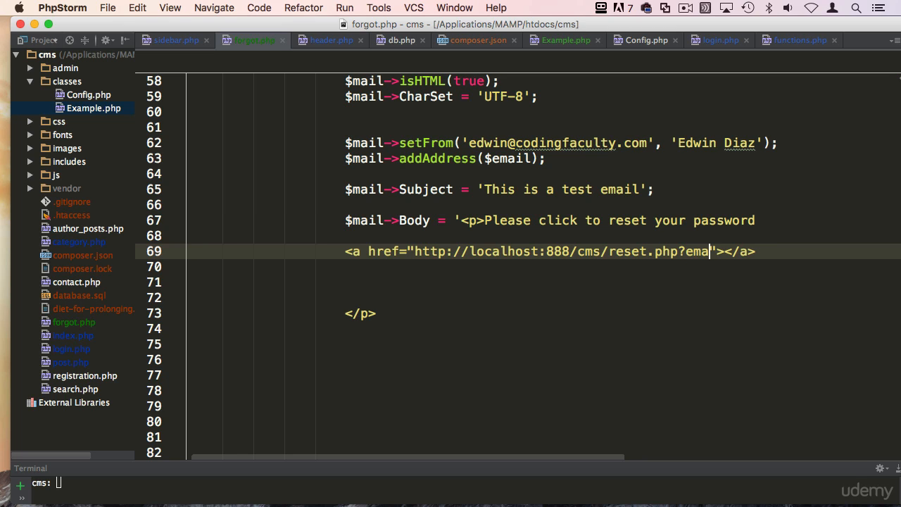
{"action": "key", "text": "Backspace"}
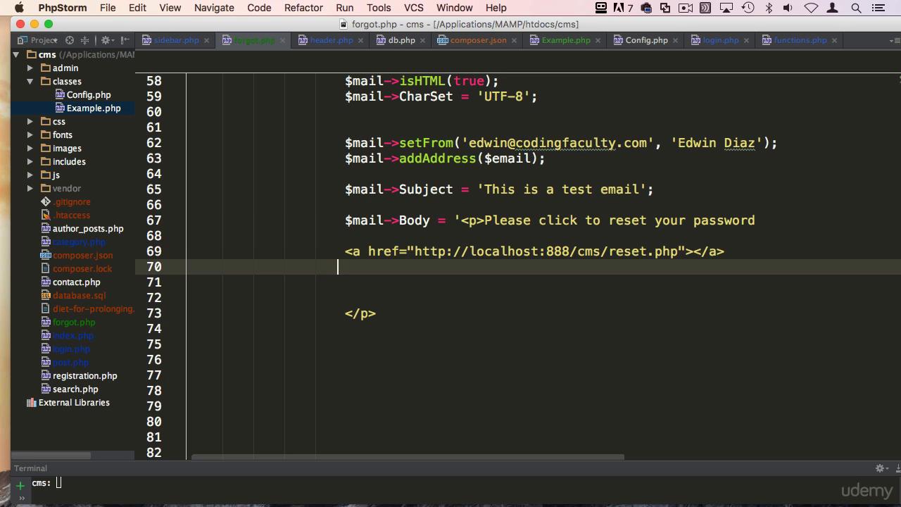
Step: Append ?email= concatenated with the email variable and begin the &token parameter
{"action": "left_click", "coordinate": [692, 250]}
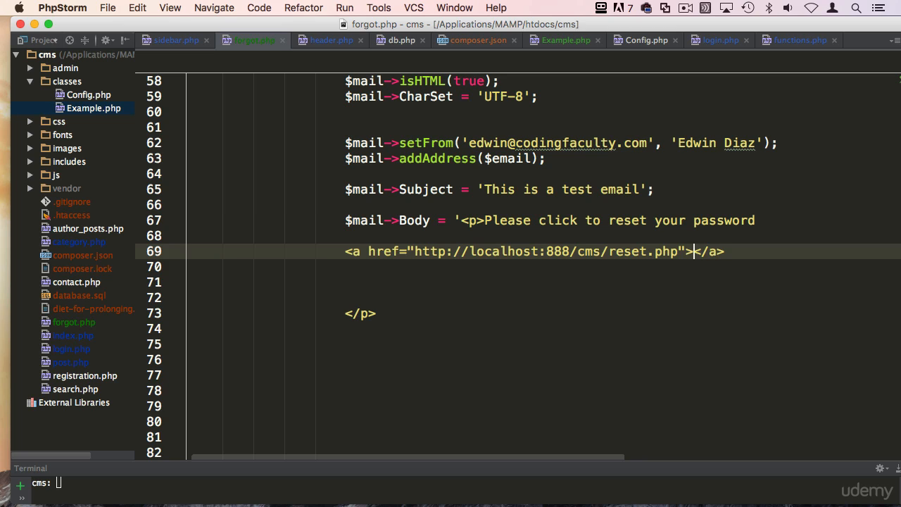
{"action": "type", "text": "?"}
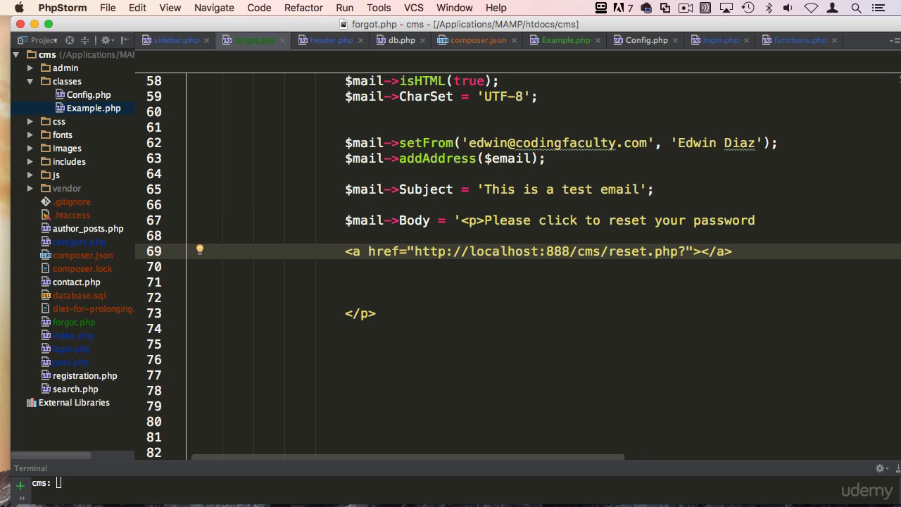
{"action": "type", "text": "email"}
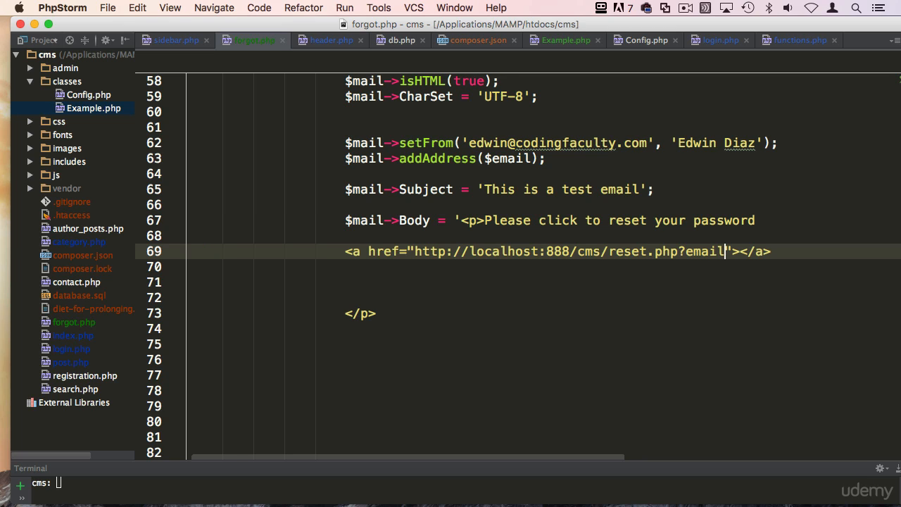
{"action": "type", "text": "=\" '.''"}
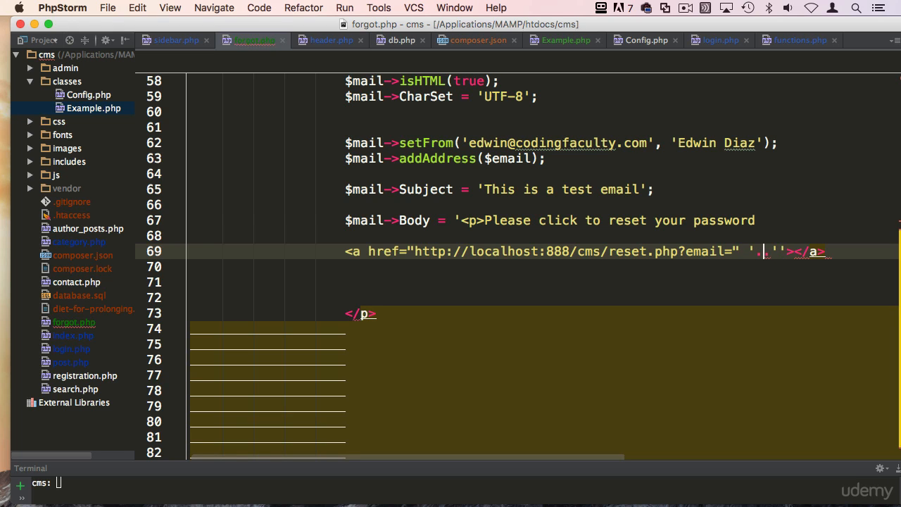
{"action": "type", "text": "$me"}
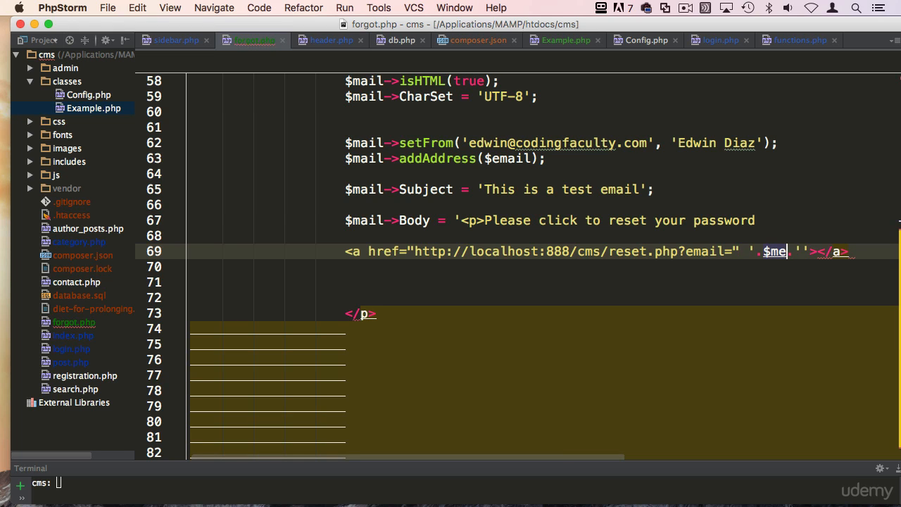
{"action": "type", "text": "ail"}
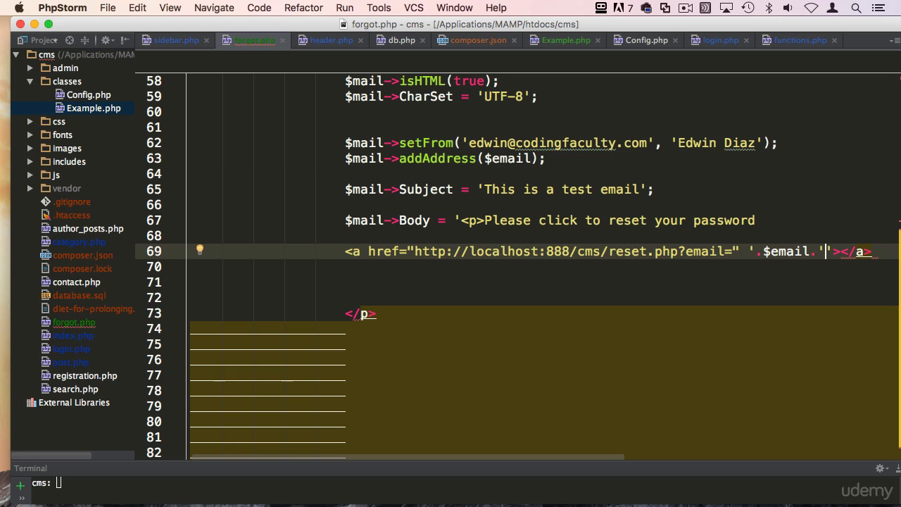
{"action": "type", "text": "&"}
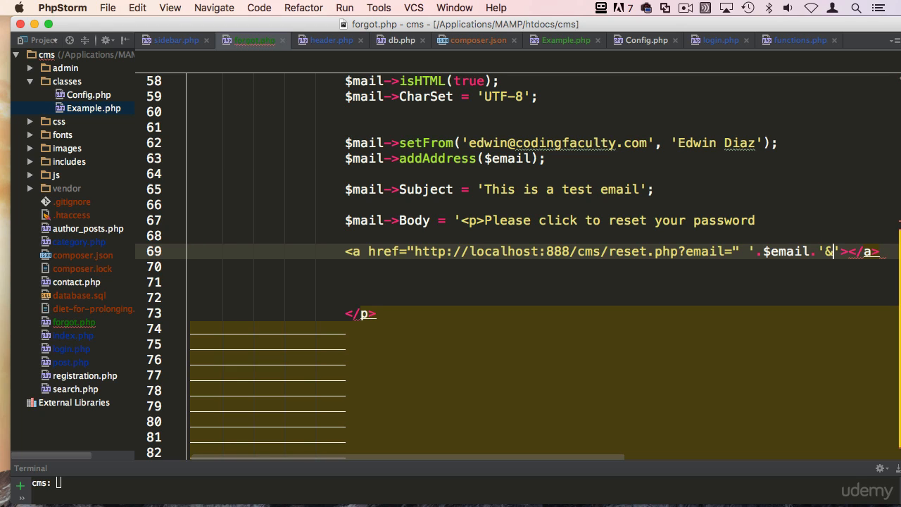
{"action": "type", "text": "token"}
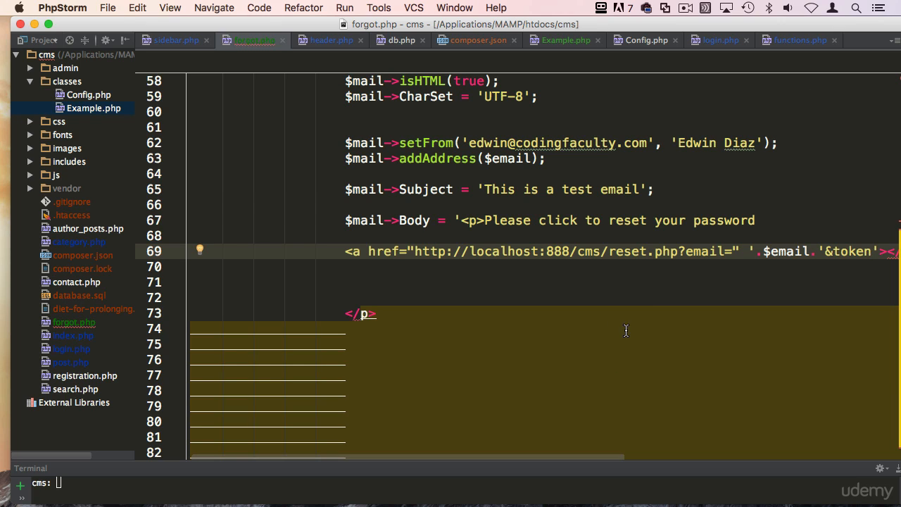
Step: Concatenate '&token=' . $token into the href and review the full link line
{"action": "scroll", "scroll_direction": "right", "scroll_amount": 3}
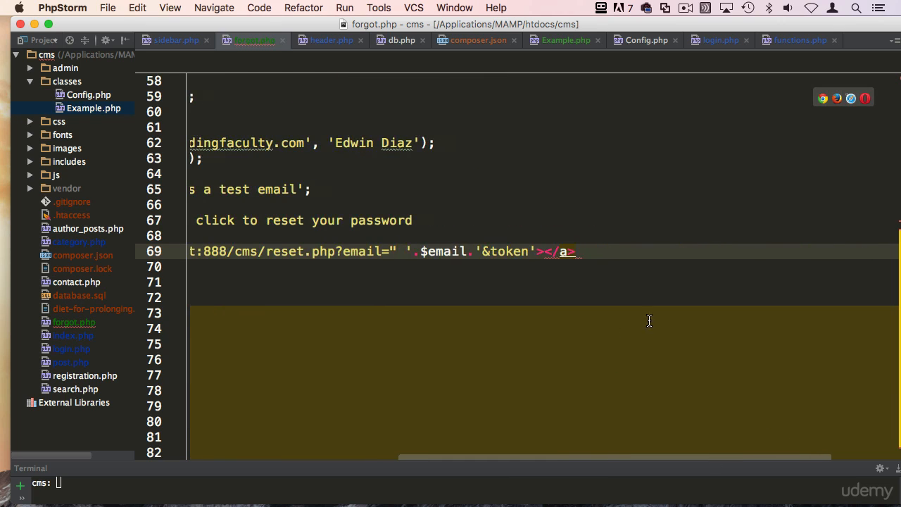
{"action": "mouse_move", "coordinate": [527, 247]}
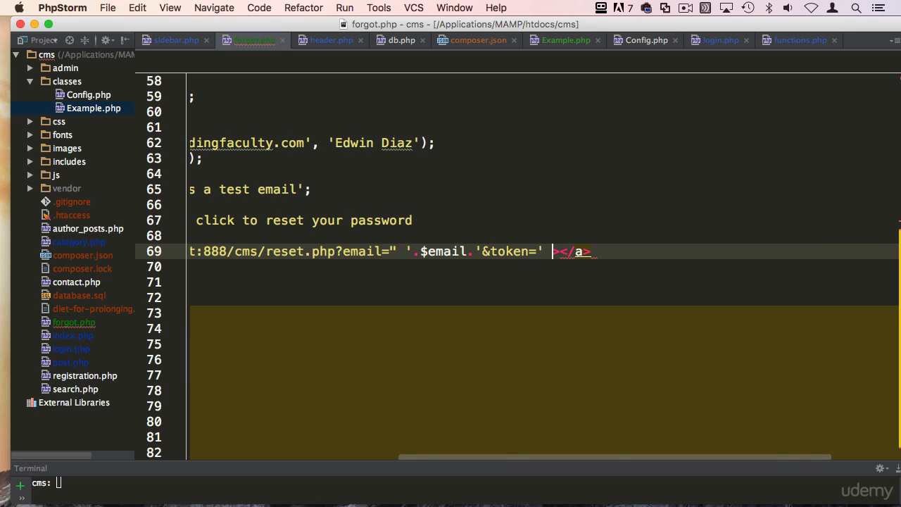
{"action": "type", "text": "\"\""}
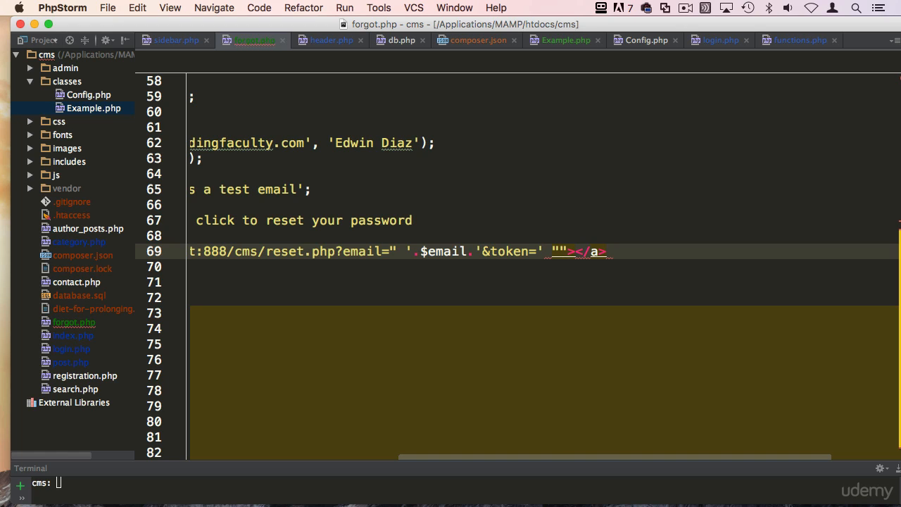
{"action": "type", "text": "''"}
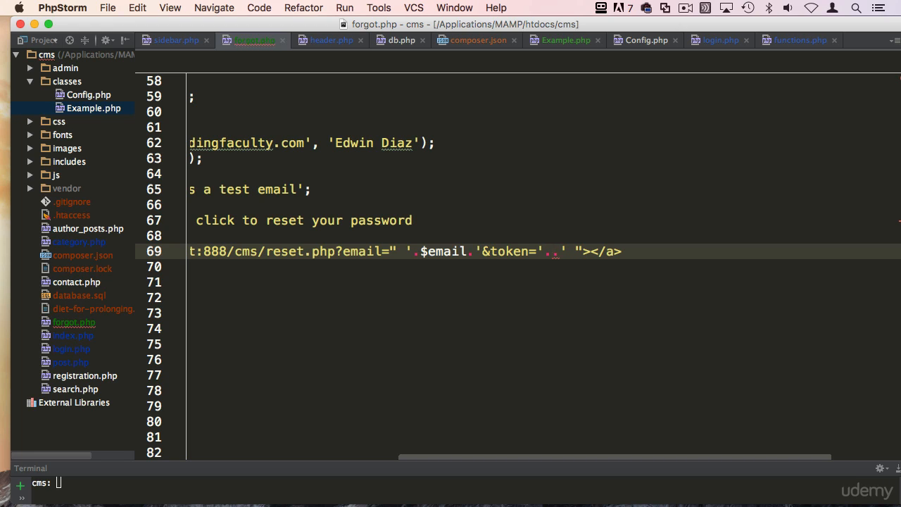
{"action": "type", "text": "$tokeb"}
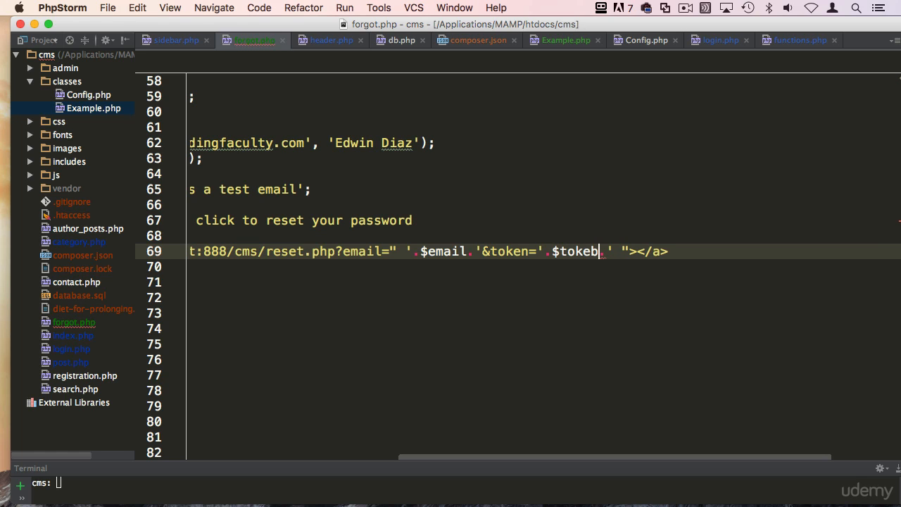
{"action": "key", "text": "Backspace"}
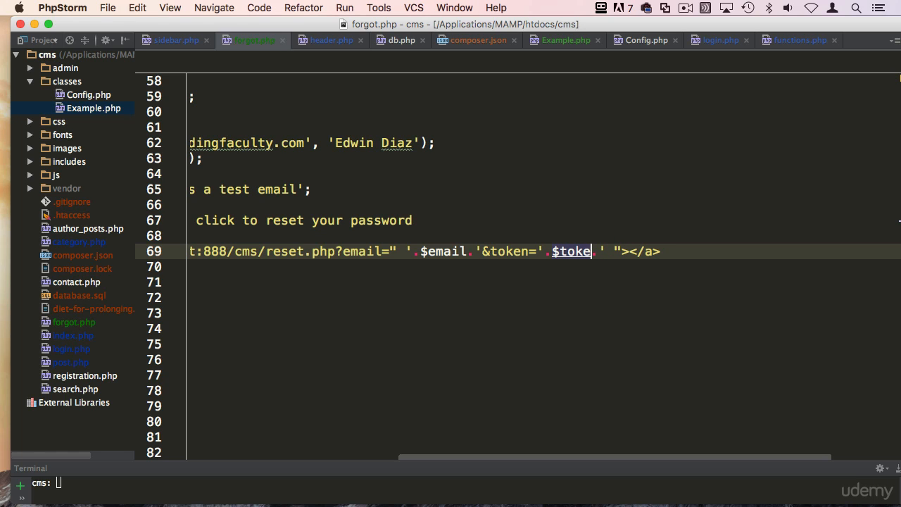
{"action": "type", "text": "n='.$token.' \">http://localhos"}
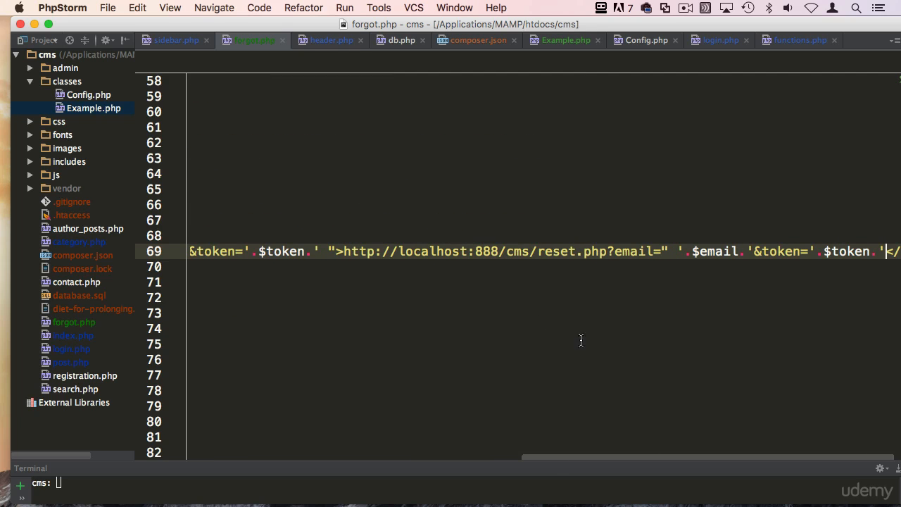
{"action": "scroll", "scroll_direction": "left", "scroll_amount": 3}
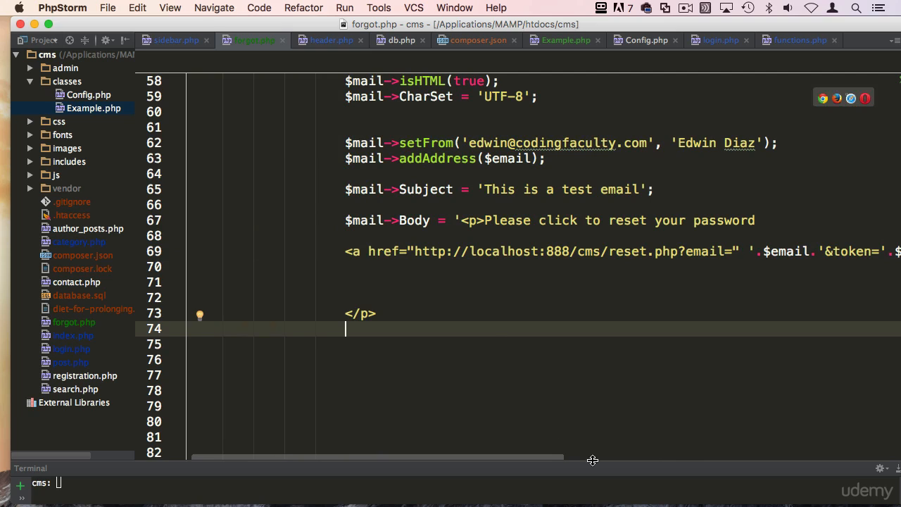
{"action": "mouse_move", "coordinate": [594, 459]}
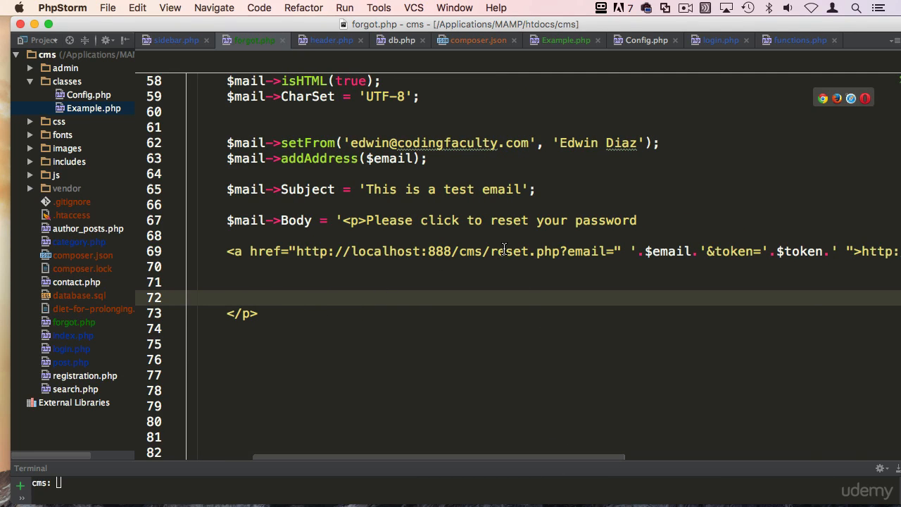
{"action": "scroll", "scroll_direction": "right", "scroll_amount": 3}
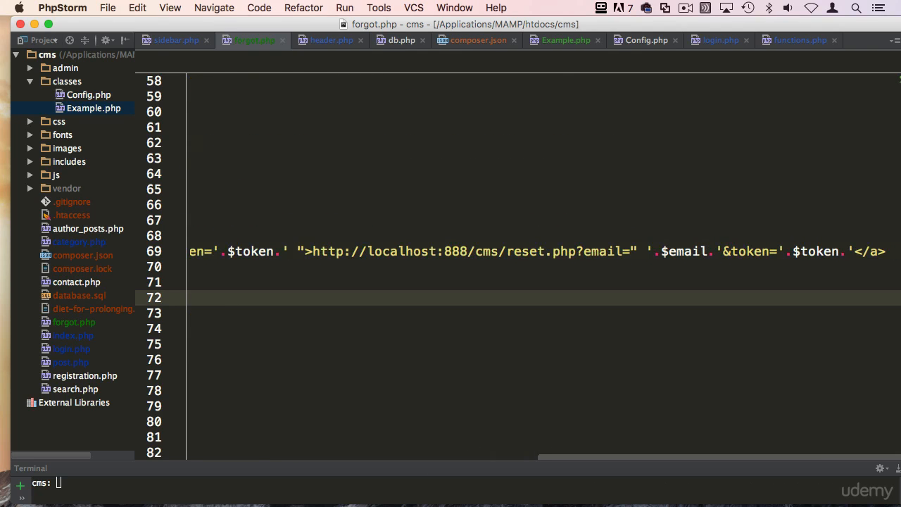
{"action": "mouse_move", "coordinate": [871, 379]}
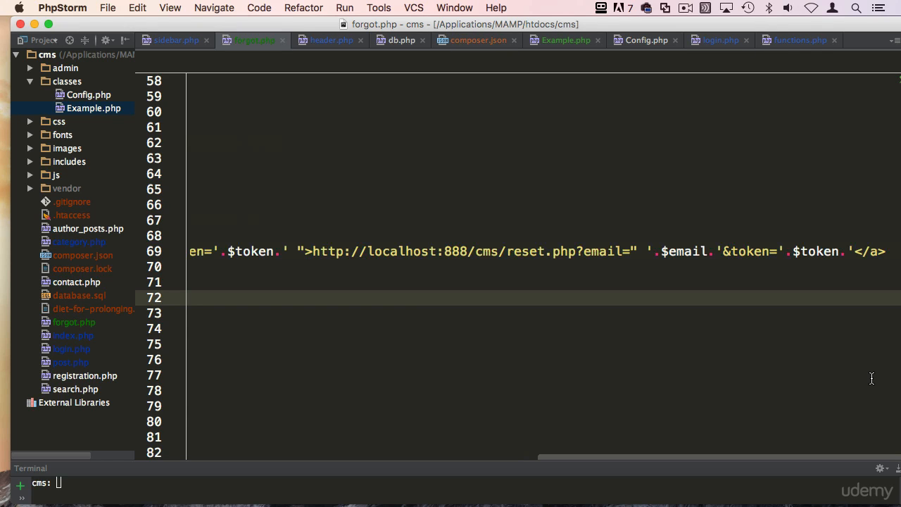
{"action": "scroll", "scroll_direction": "left", "scroll_amount": 3}
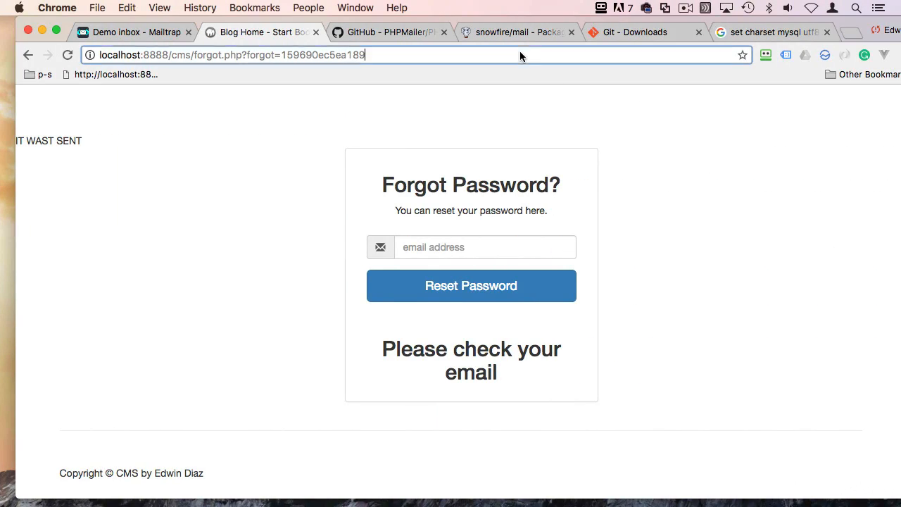
{"action": "left_click", "coordinate": [484, 234]}
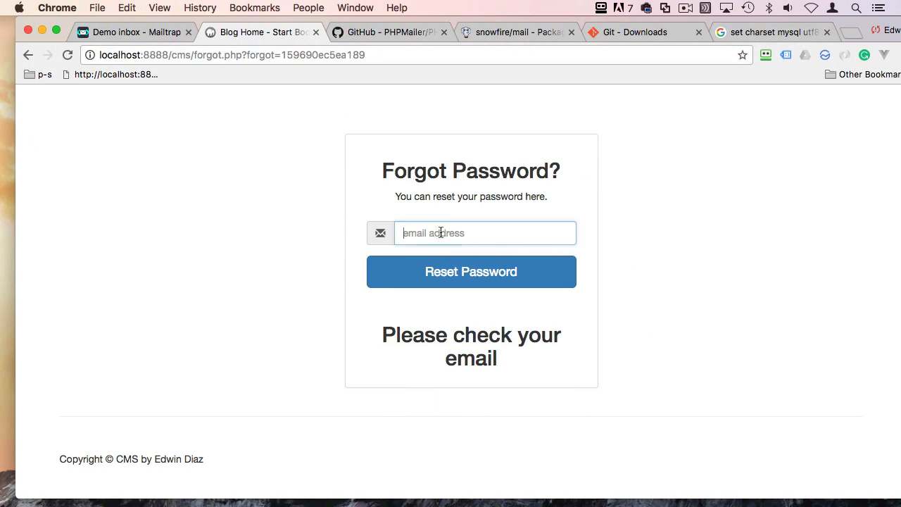
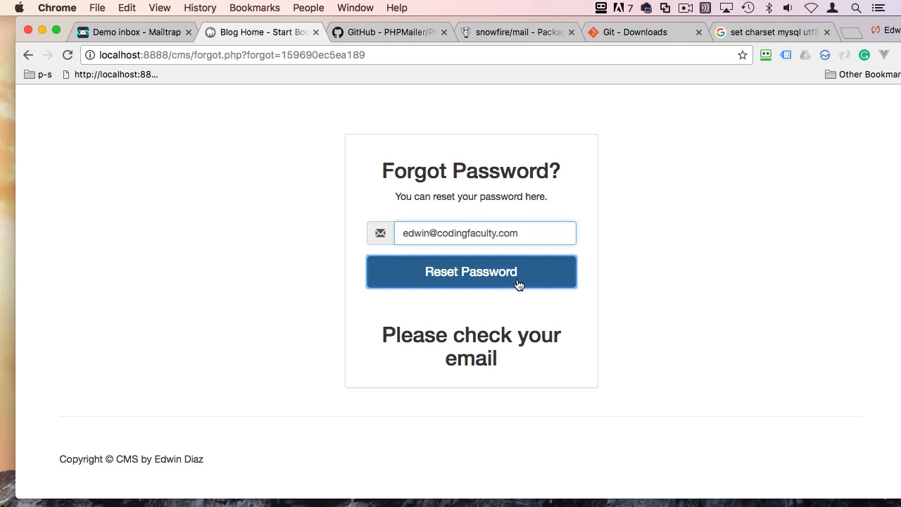
{"action": "left_click", "coordinate": [470, 271]}
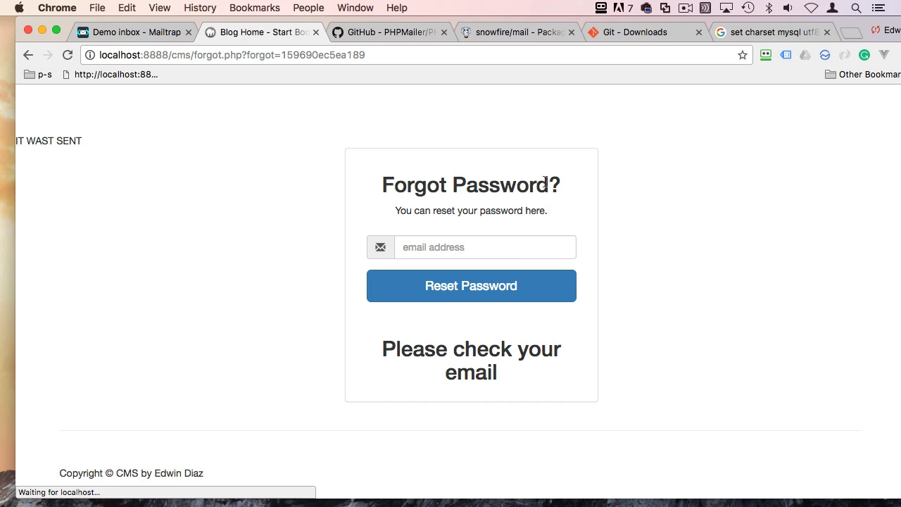
{"action": "left_click", "coordinate": [127, 32]}
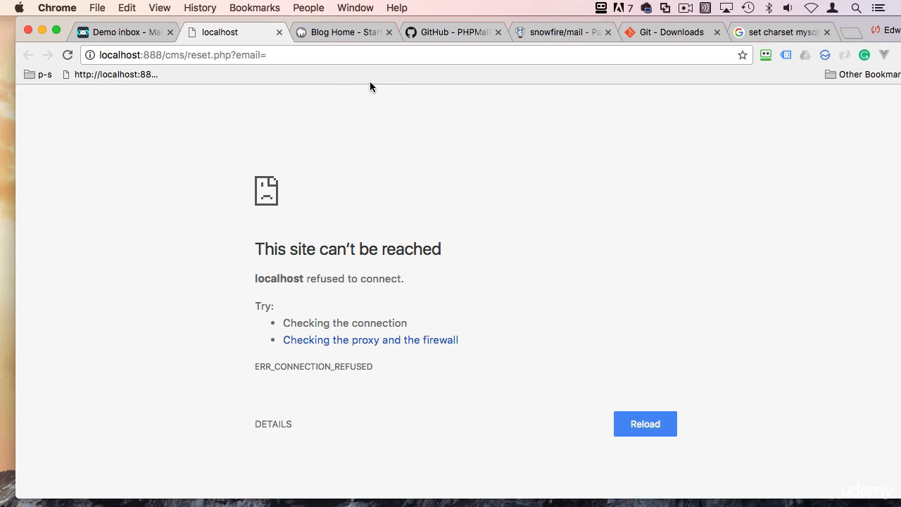
Step: Open the newest Mailtrap test email and follow its reset.php link
{"action": "left_click", "coordinate": [124, 31]}
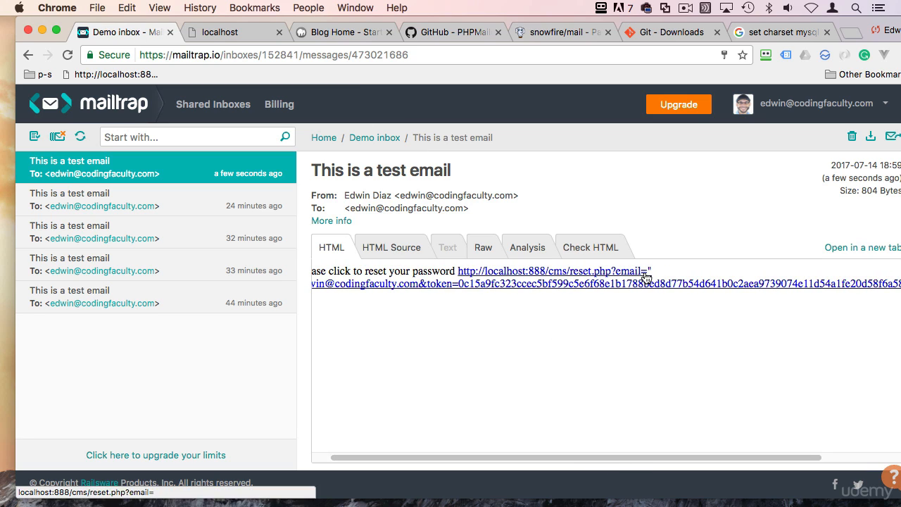
{"action": "left_click", "coordinate": [552, 270]}
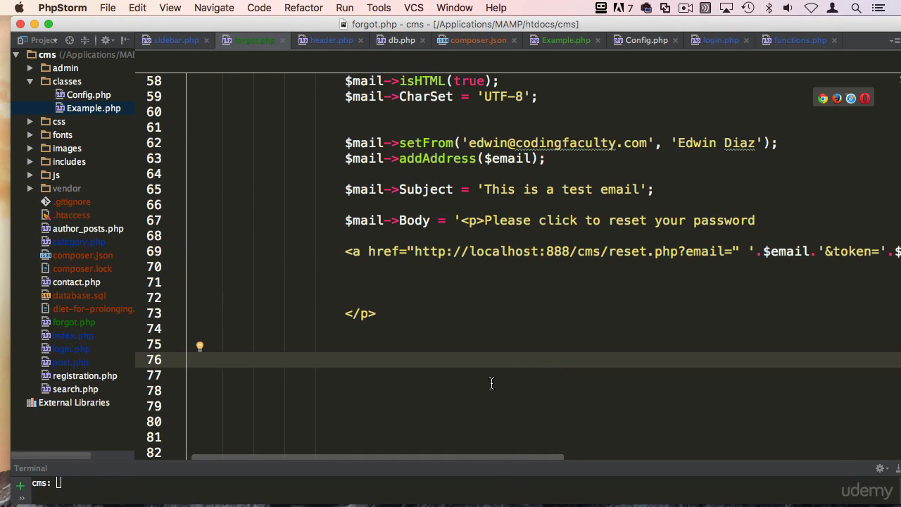
{"action": "mouse_move", "coordinate": [490, 462]}
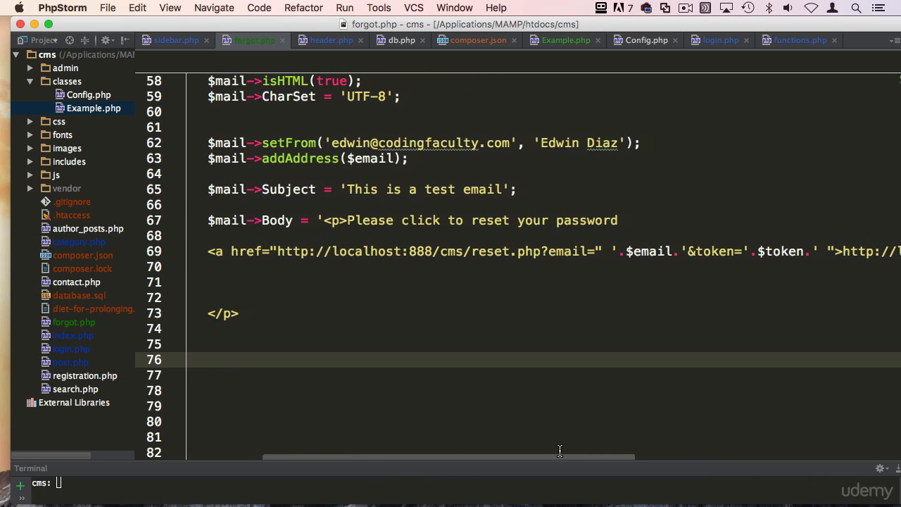
Step: Scroll across the Body line to check the reset.php link's email and token concatenation
{"action": "scroll", "scroll_direction": "right", "scroll_amount": 3}
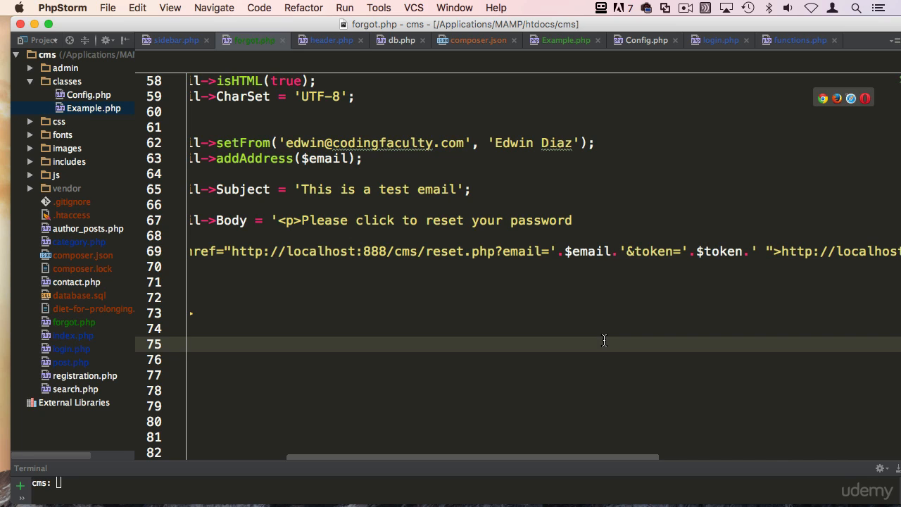
{"action": "mouse_move", "coordinate": [608, 456]}
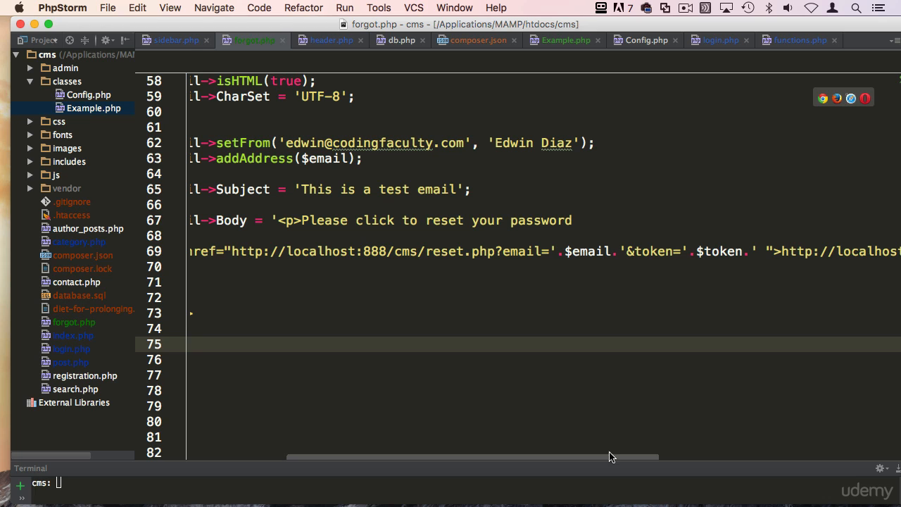
{"action": "scroll", "scroll_direction": "right", "scroll_amount": 3}
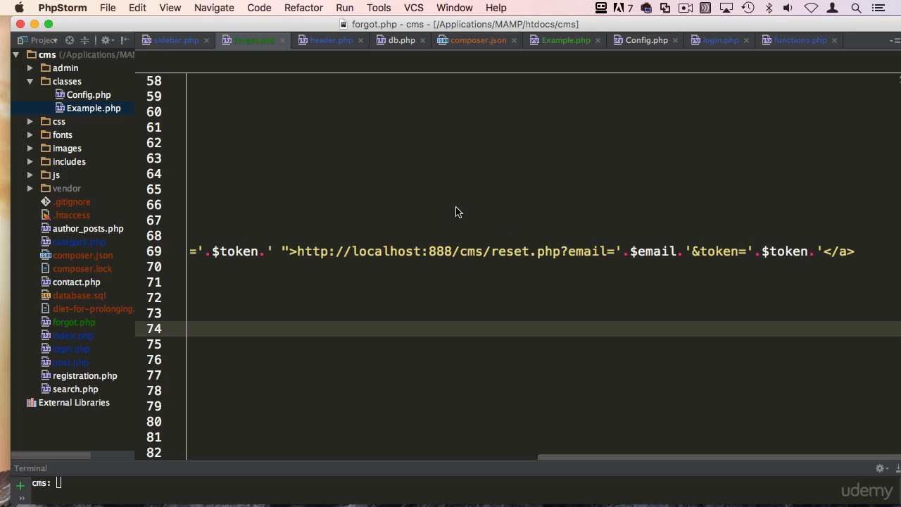
{"action": "mouse_move", "coordinate": [273, 256]}
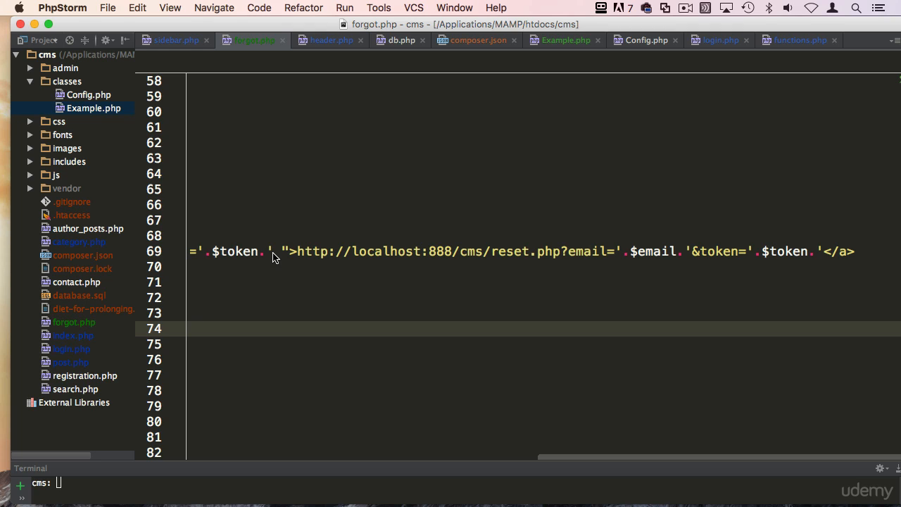
{"action": "mouse_move", "coordinate": [641, 456]}
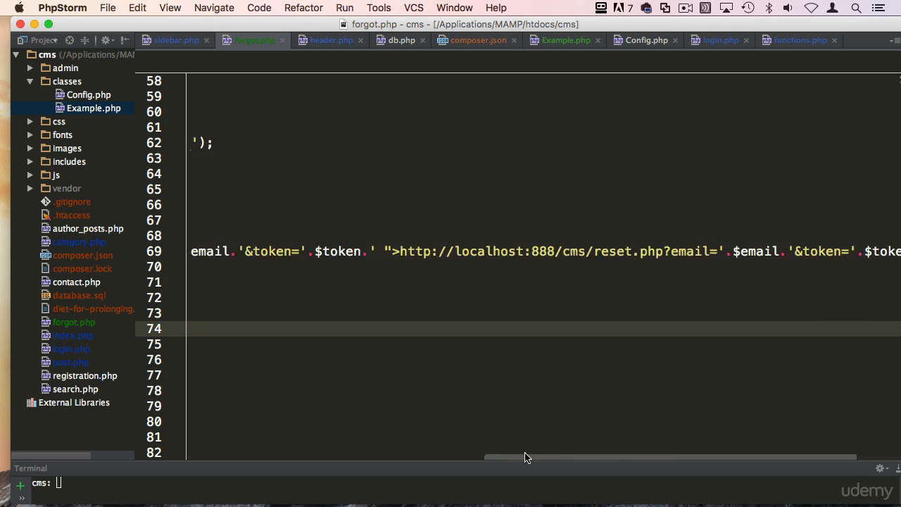
{"action": "scroll", "scroll_direction": "left", "scroll_amount": 3}
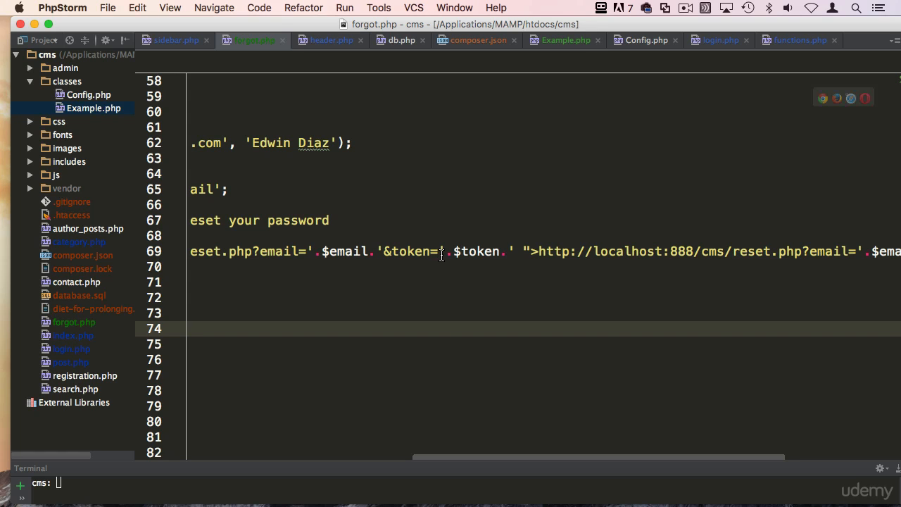
{"action": "mouse_move", "coordinate": [592, 439]}
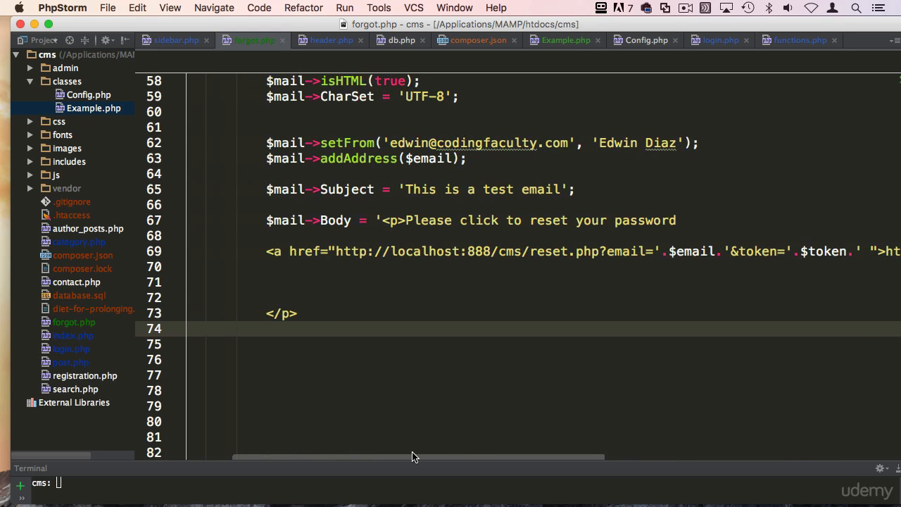
Step: Remove the stray '; below the body and end the string with '; right after </p>
{"action": "scroll", "scroll_direction": "down", "scroll_amount": 3}
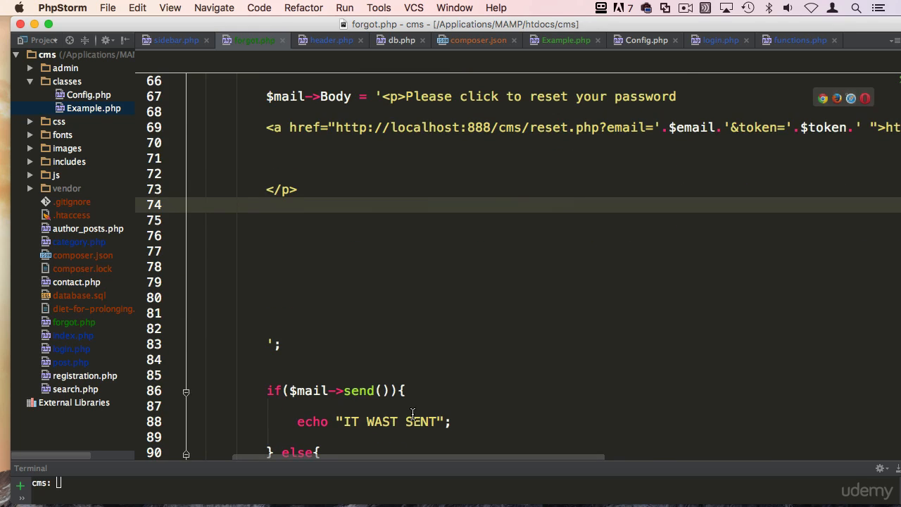
{"action": "left_click", "coordinate": [252, 344]}
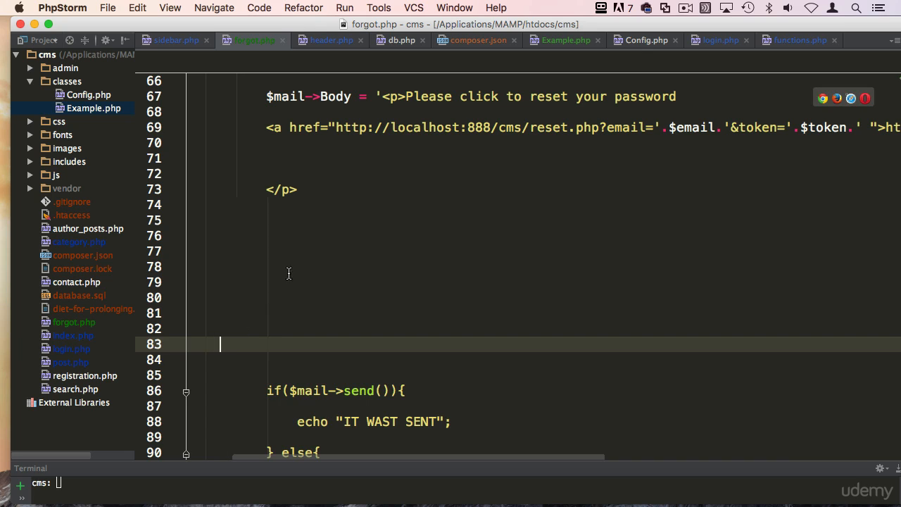
{"action": "left_click", "coordinate": [303, 189]}
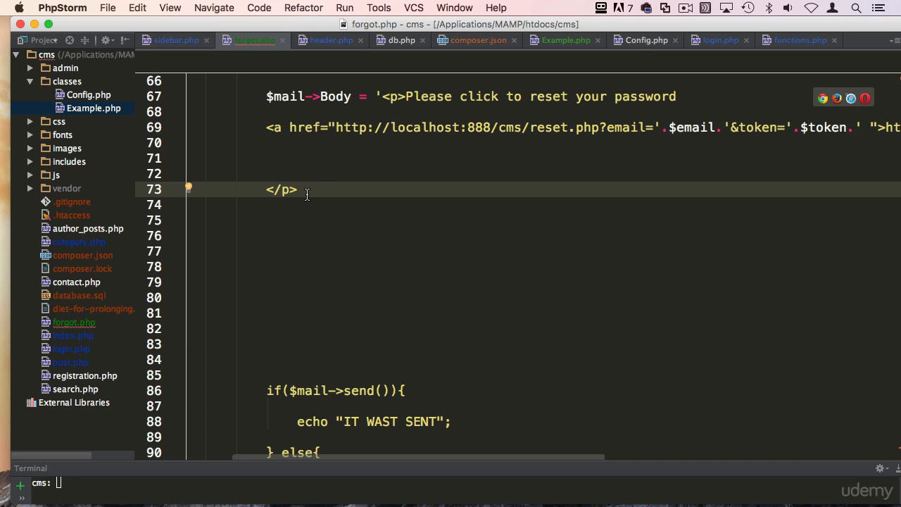
{"action": "type", "text": "';"}
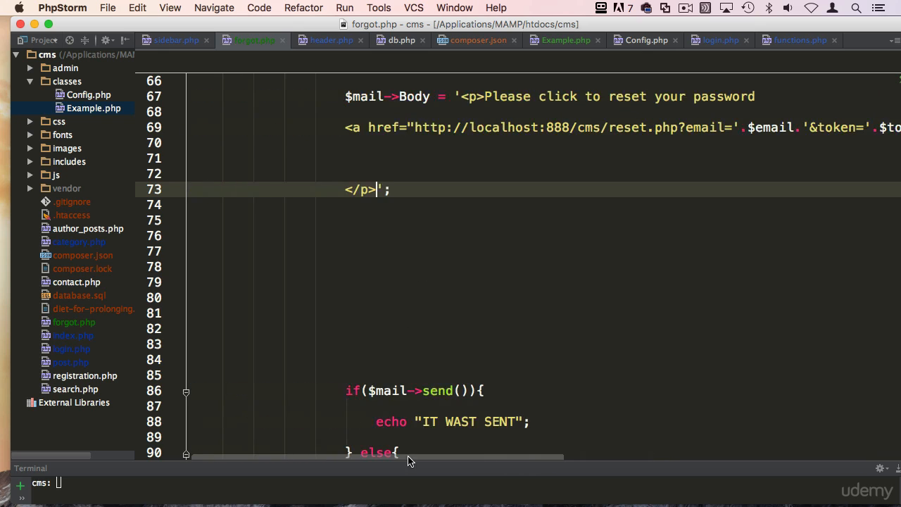
Step: Scroll back up and across line 69 to review the full reset link
{"action": "scroll", "scroll_direction": "up", "scroll_amount": 3}
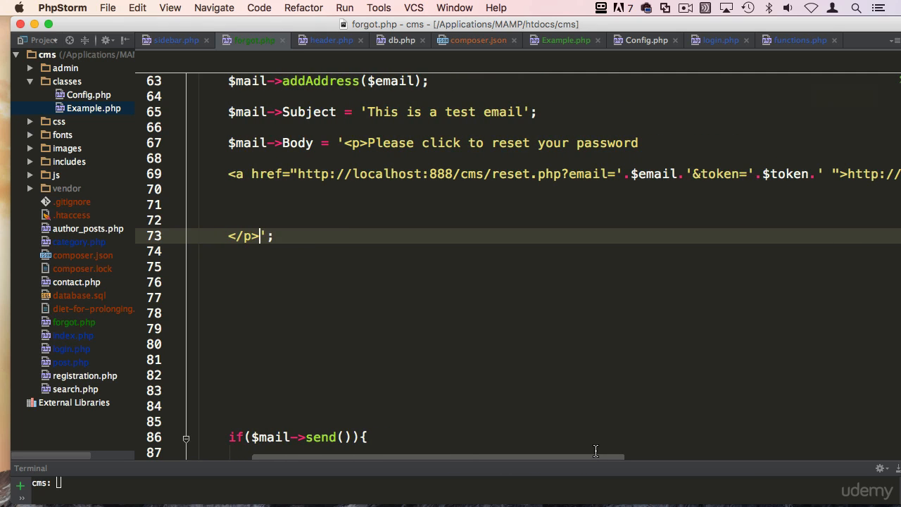
{"action": "scroll", "scroll_direction": "right", "scroll_amount": 3}
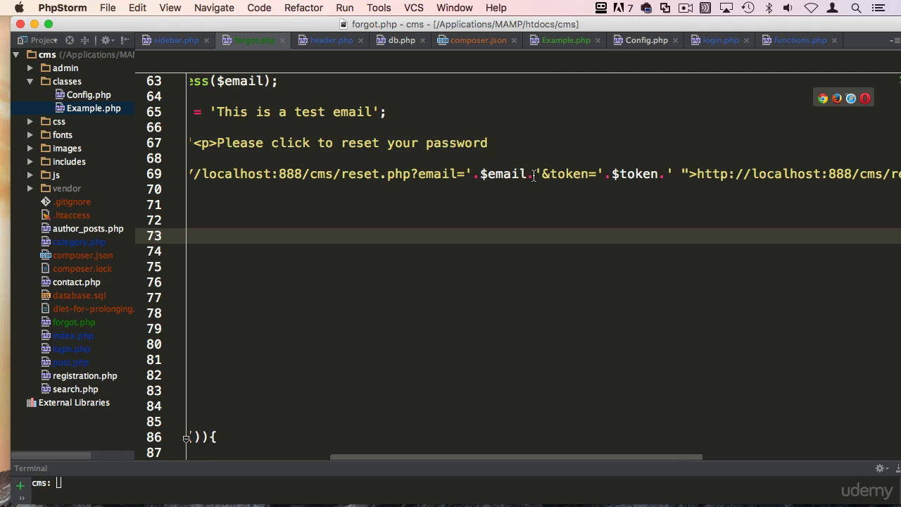
{"action": "mouse_move", "coordinate": [611, 172]}
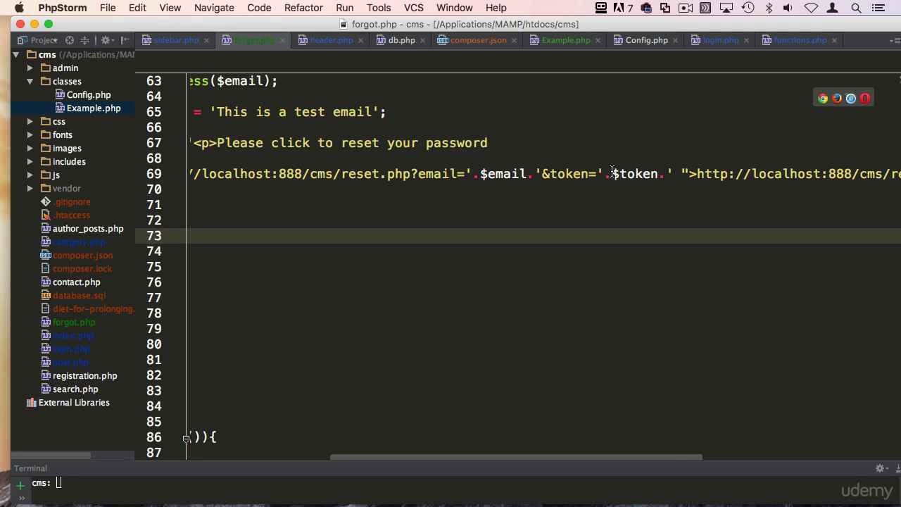
{"action": "scroll", "scroll_direction": "right", "scroll_amount": 3}
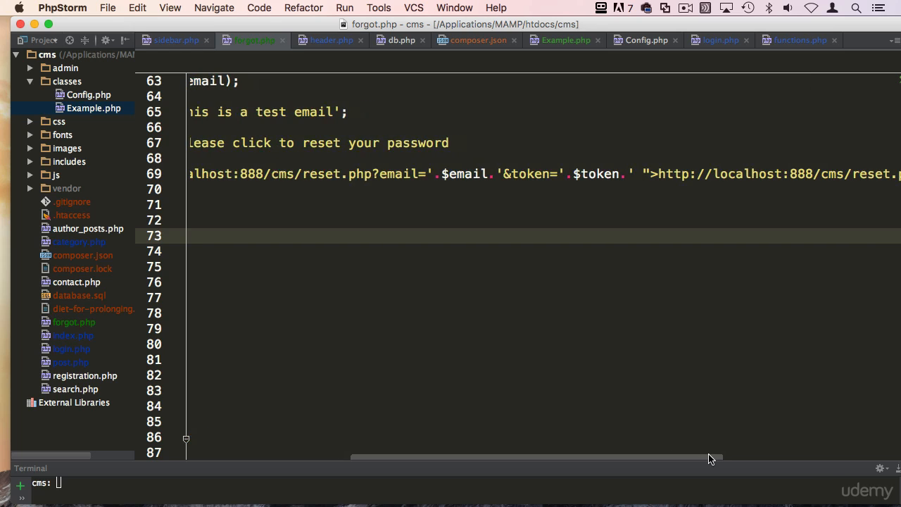
{"action": "scroll", "scroll_direction": "right", "scroll_amount": 3}
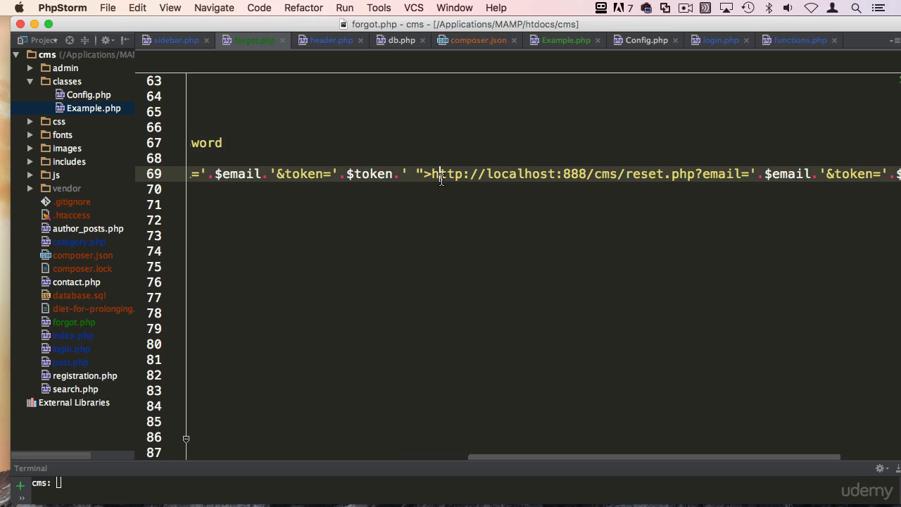
{"action": "scroll", "scroll_direction": "right", "scroll_amount": 3}
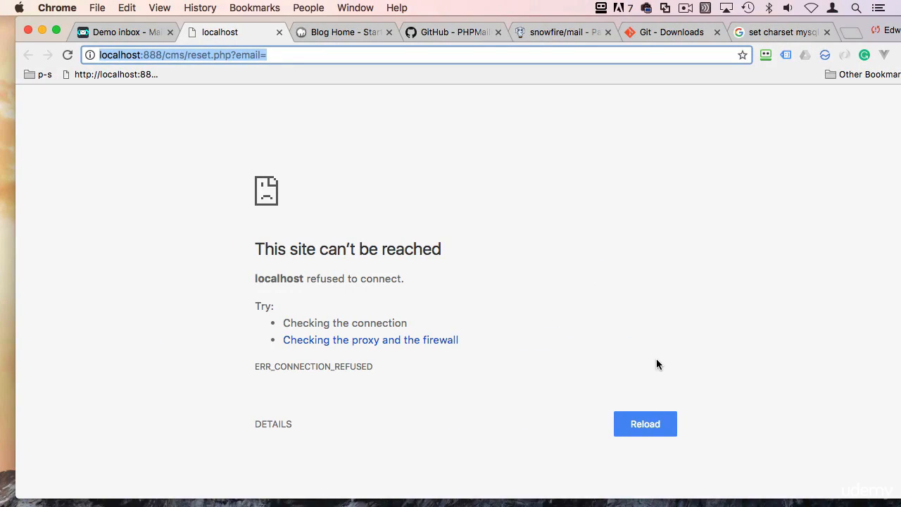
Step: Change the broken address from localhost:888 to the localhost:8888/cms forgot-password page
{"action": "left_click", "coordinate": [123, 31]}
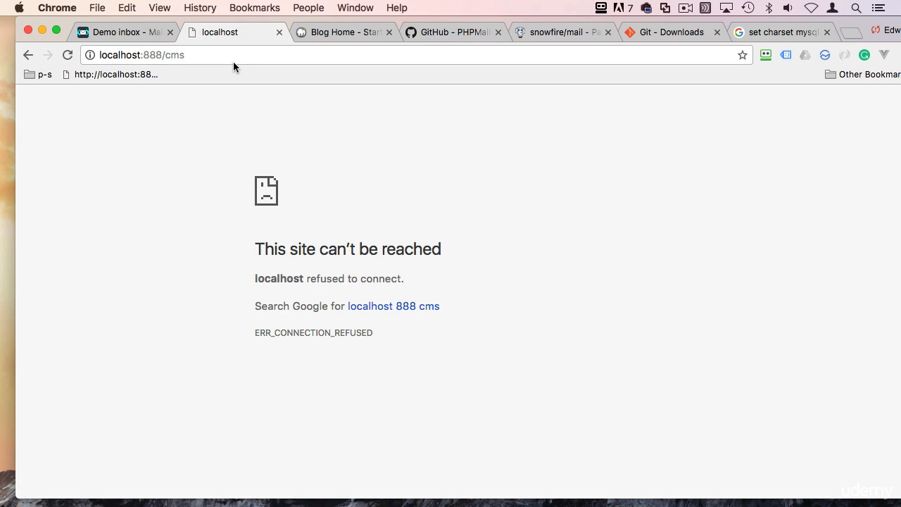
{"action": "left_click", "coordinate": [141, 55]}
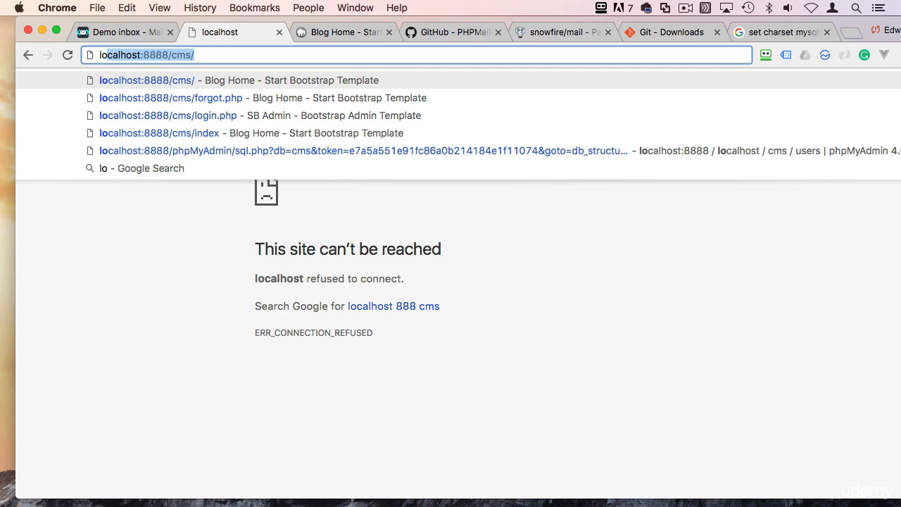
{"action": "left_click", "coordinate": [172, 98]}
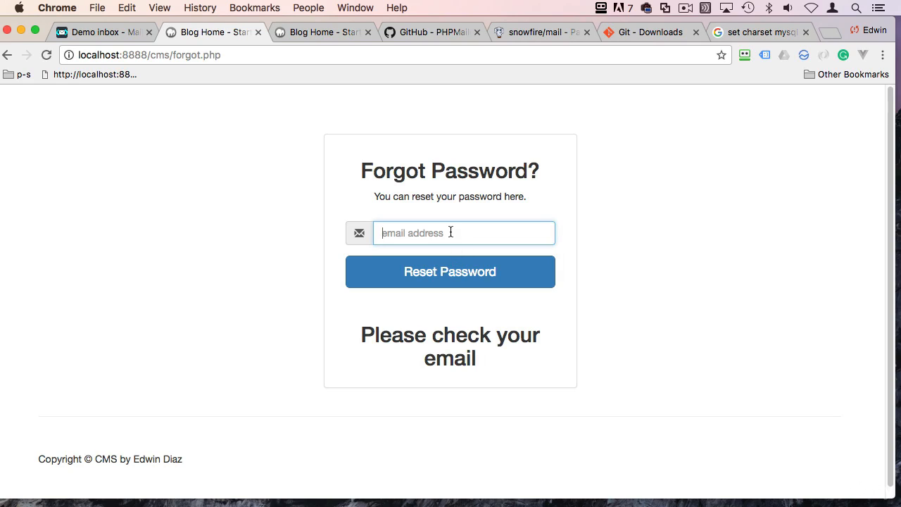
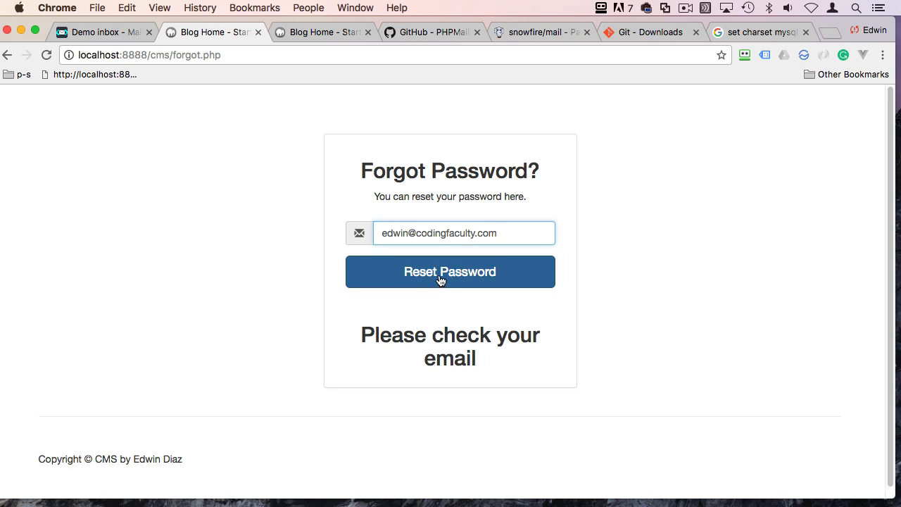
{"action": "left_click", "coordinate": [451, 270]}
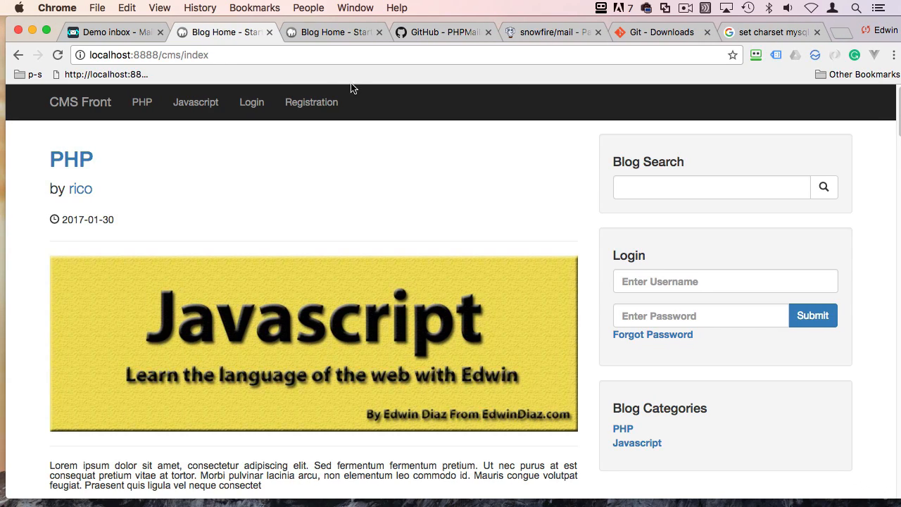
{"action": "left_click", "coordinate": [653, 335]}
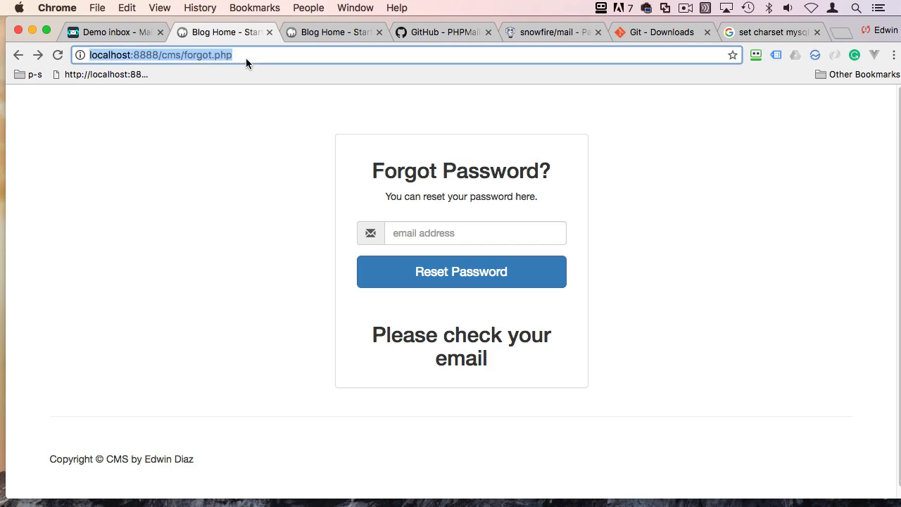
{"action": "left_click", "coordinate": [109, 31]}
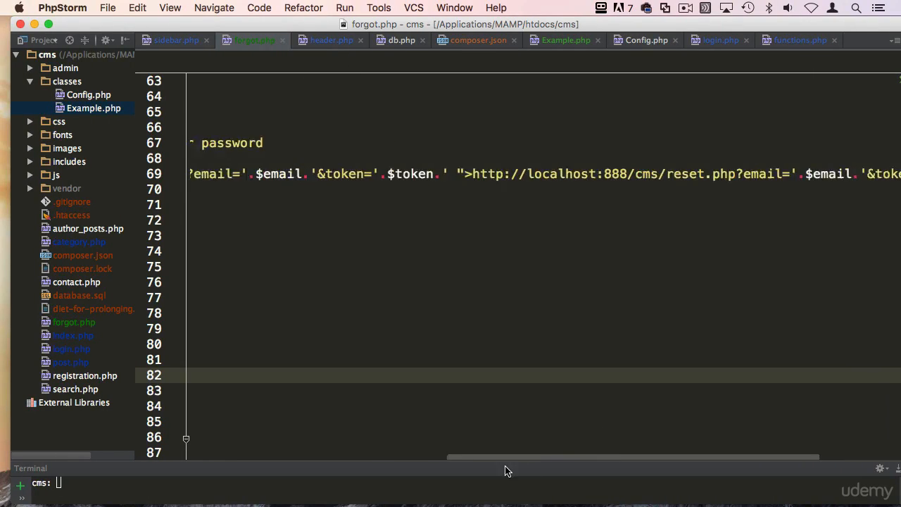
Step: Review the redirect-to-index check at the top of forgot.php, then load the CMS home page
{"action": "scroll", "scroll_direction": "up", "scroll_amount": 3}
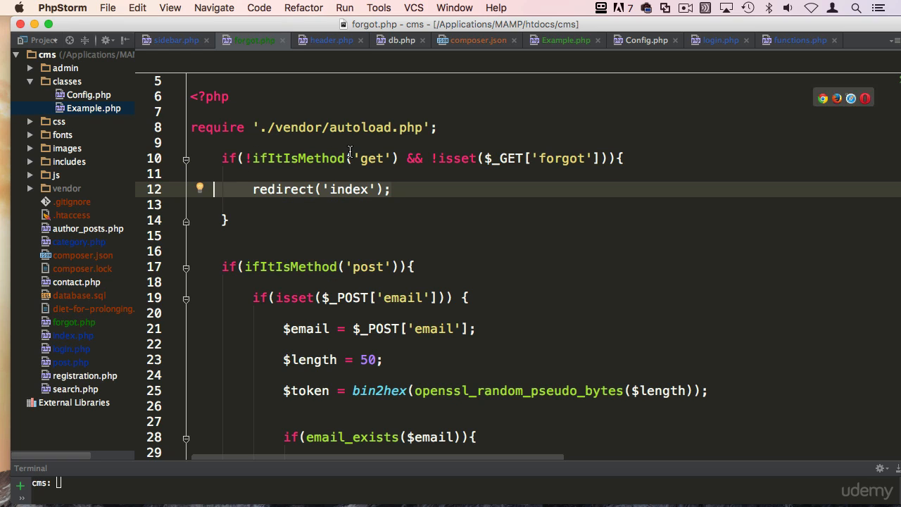
{"action": "left_click", "coordinate": [422, 157]}
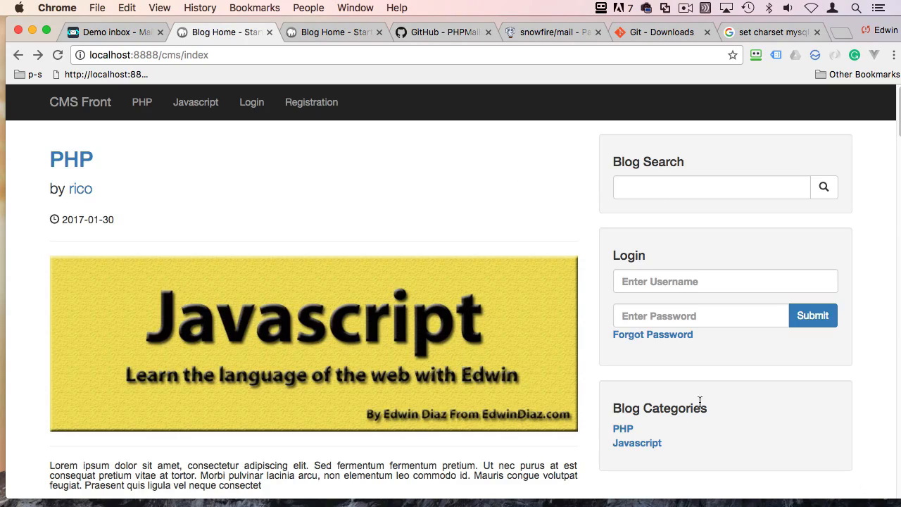
{"action": "left_click", "coordinate": [652, 334]}
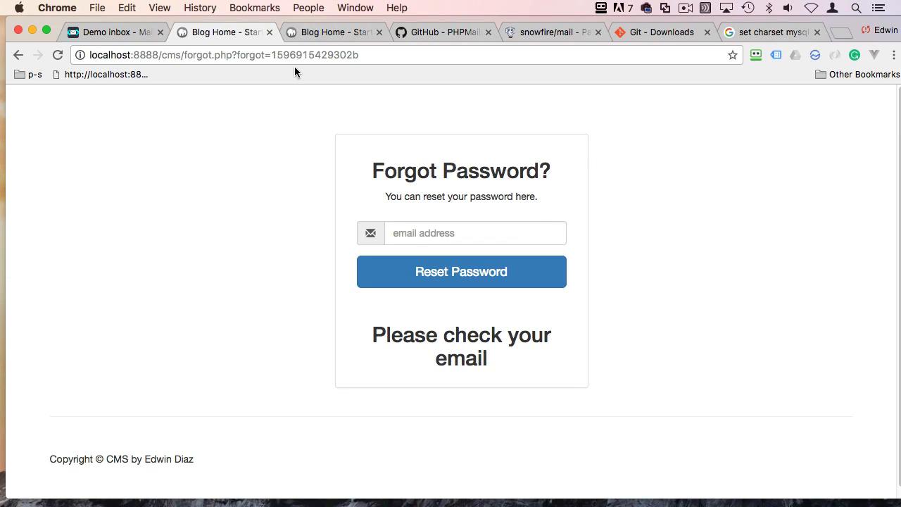
{"action": "left_click", "coordinate": [254, 55]}
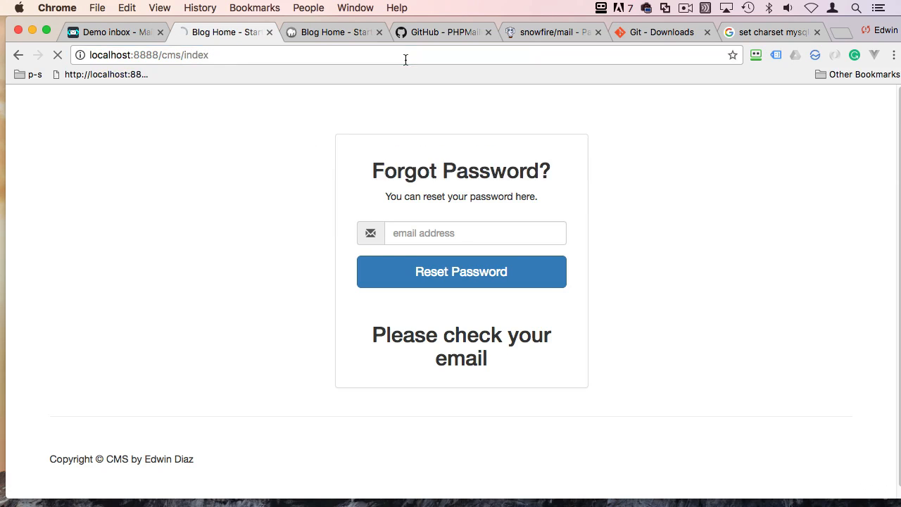
{"action": "left_click", "coordinate": [462, 271]}
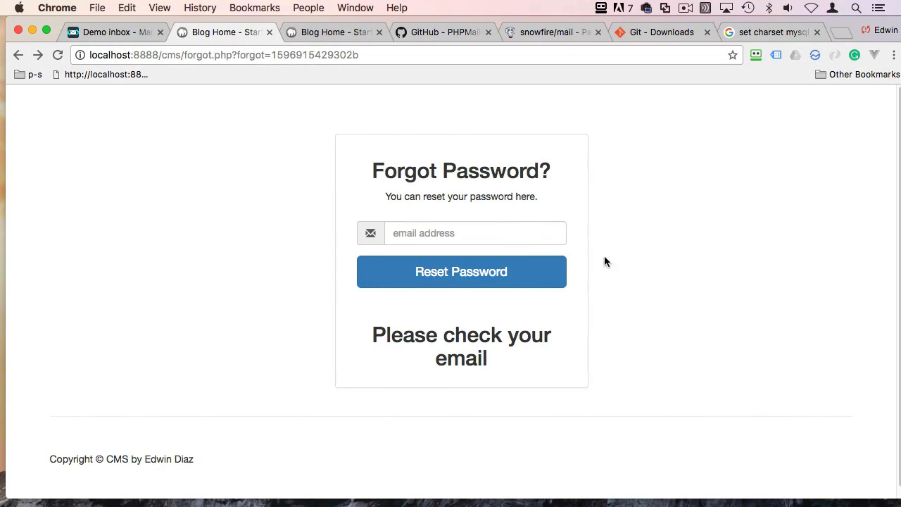
{"action": "left_click", "coordinate": [462, 271]}
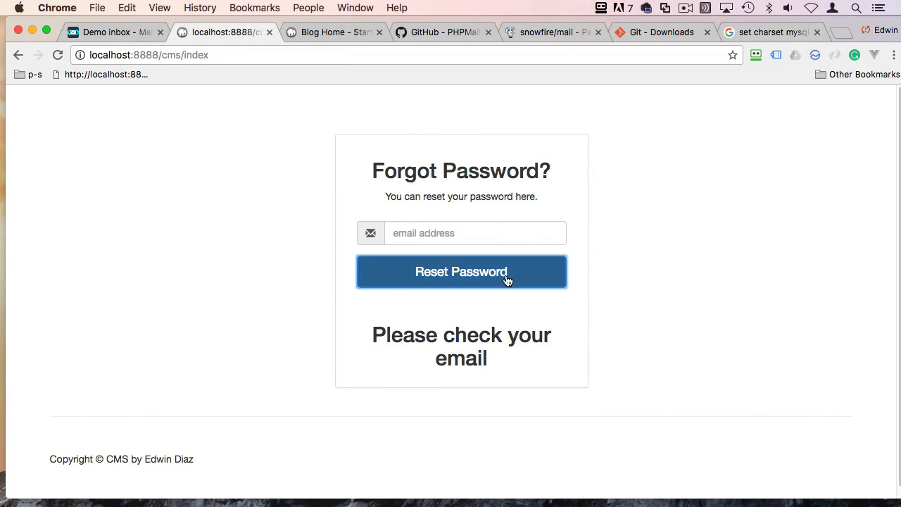
{"action": "left_click", "coordinate": [462, 272]}
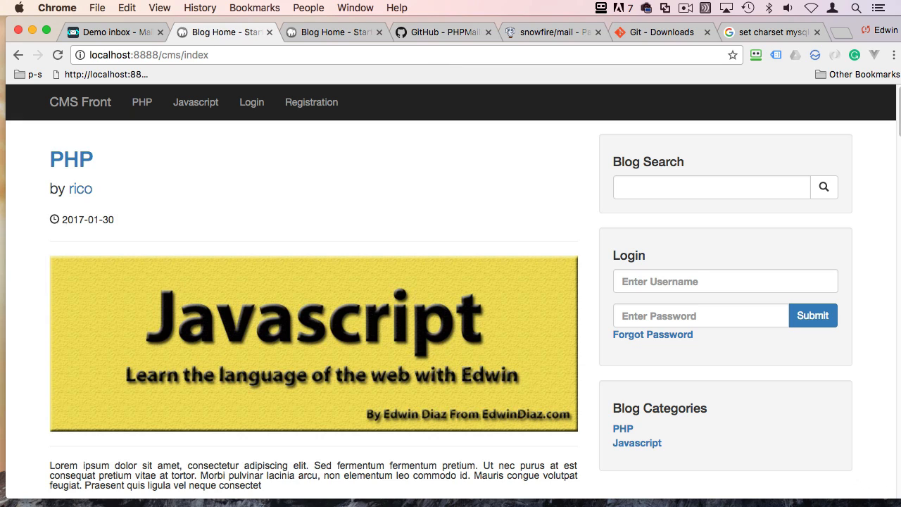
{"action": "left_click", "coordinate": [653, 333]}
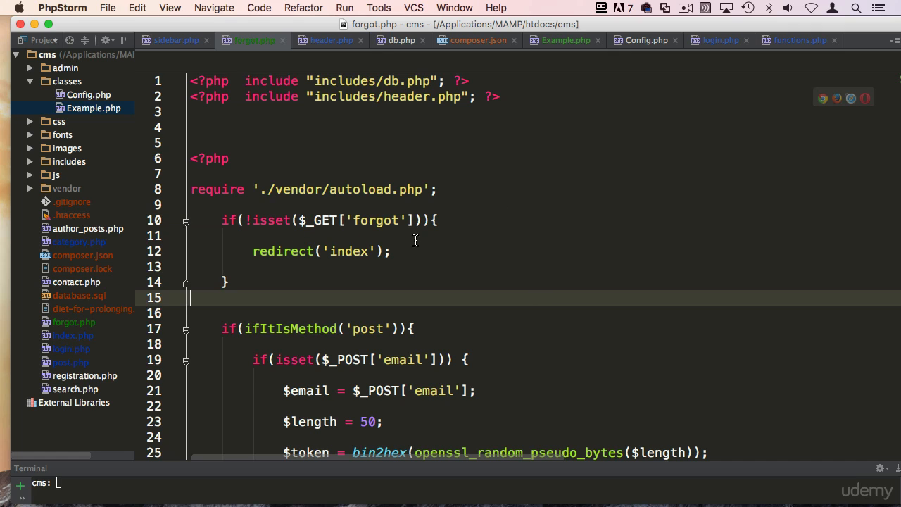
Step: Review the condition redirecting to index when $_GET['forgot'] is absent
{"action": "left_click", "coordinate": [223, 220]}
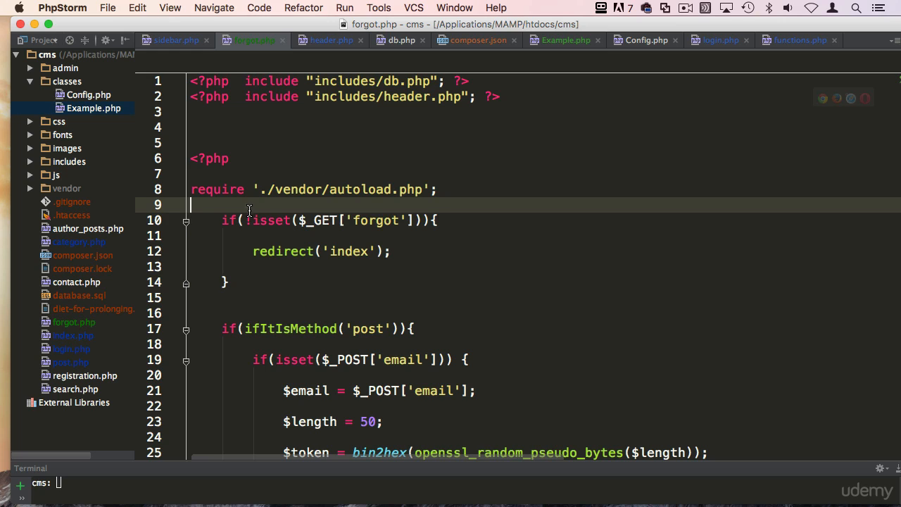
{"action": "mouse_move", "coordinate": [543, 257]}
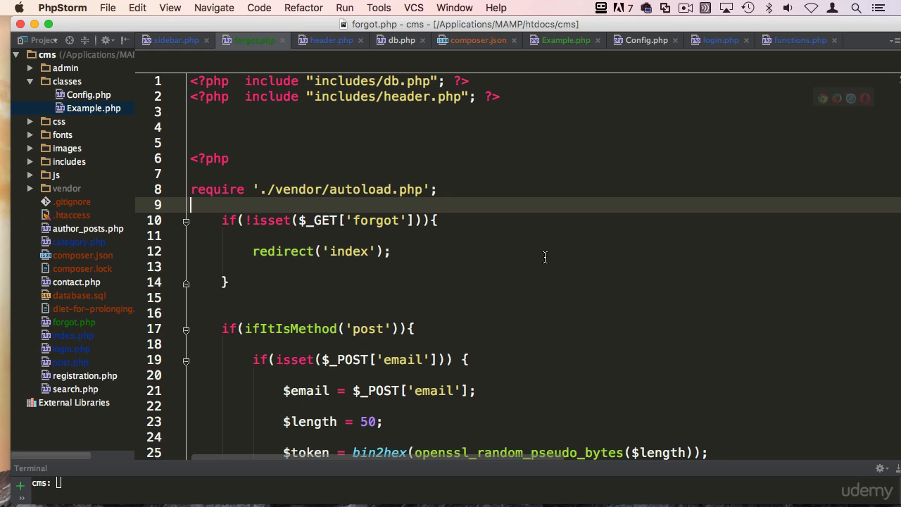
{"action": "mouse_move", "coordinate": [420, 253]}
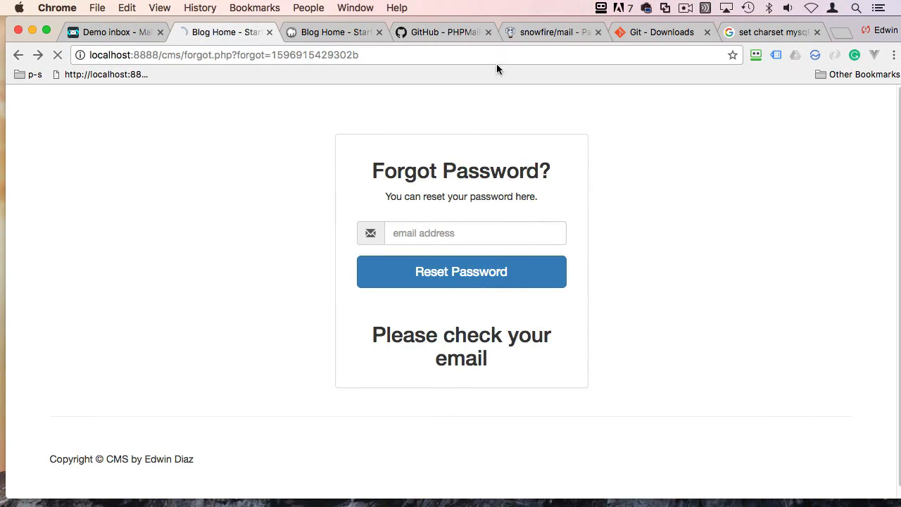
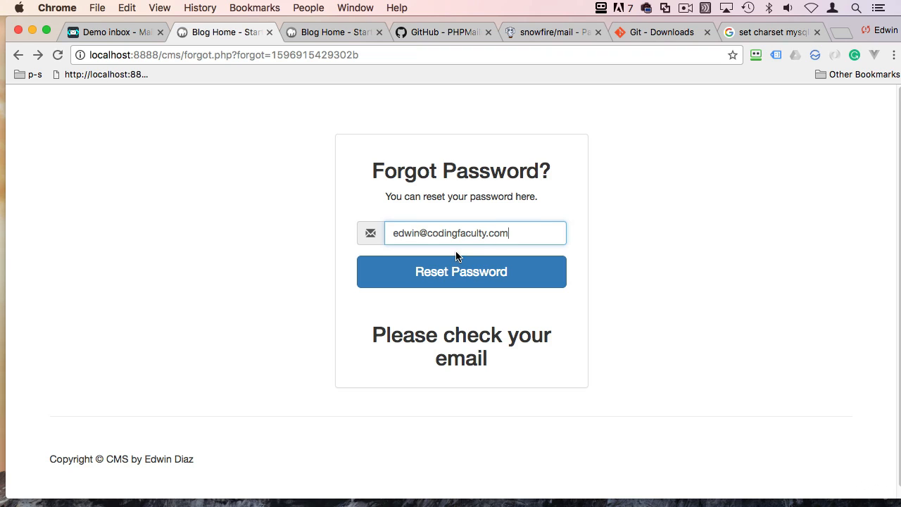
{"action": "left_click", "coordinate": [461, 272]}
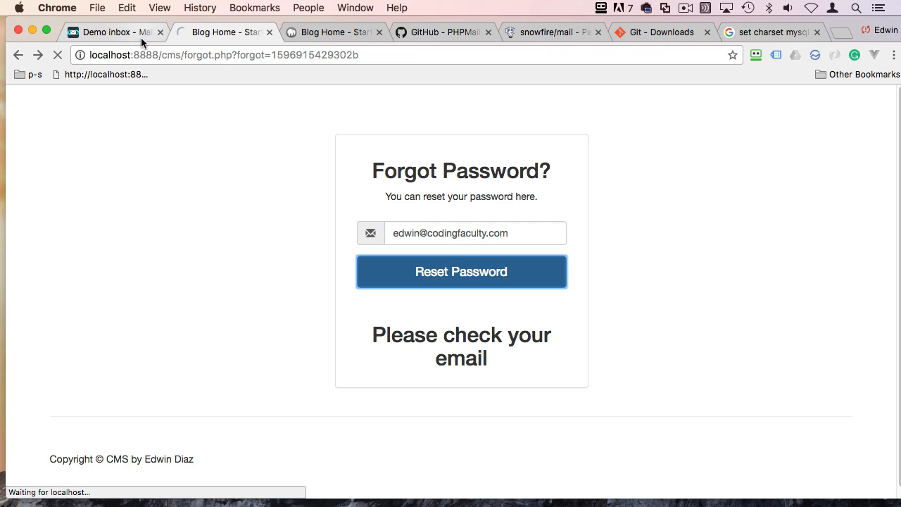
{"action": "left_click", "coordinate": [461, 270]}
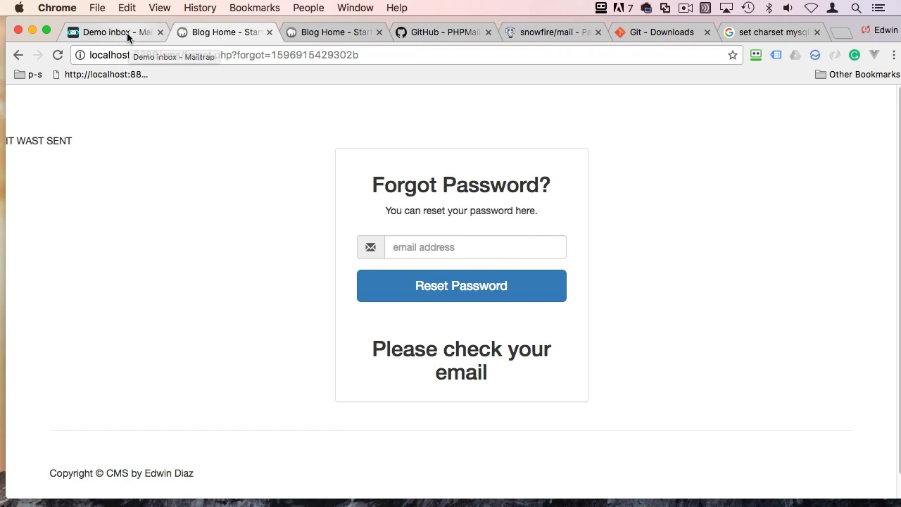
Step: Follow the reset.php link in the newest Mailtrap email, hitting an unreachable localhost page, then return to PhpStorm
{"action": "left_click", "coordinate": [110, 32]}
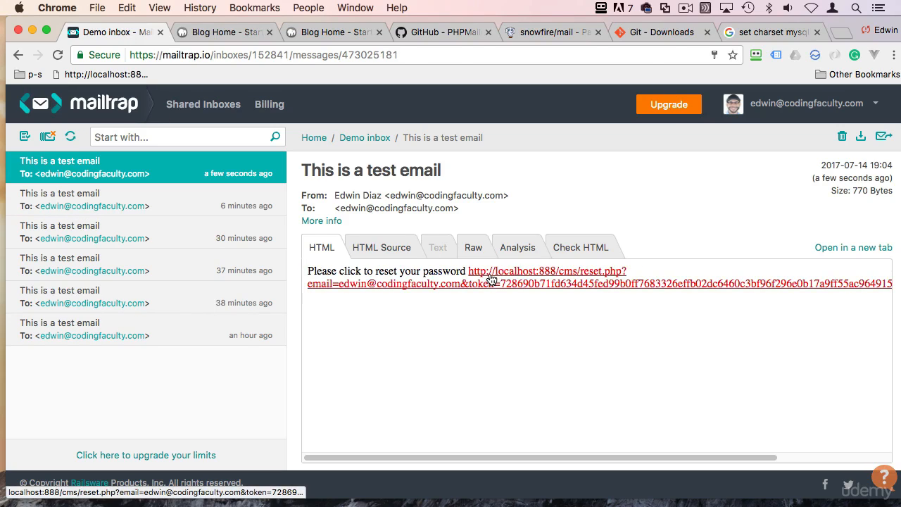
{"action": "left_click", "coordinate": [545, 270]}
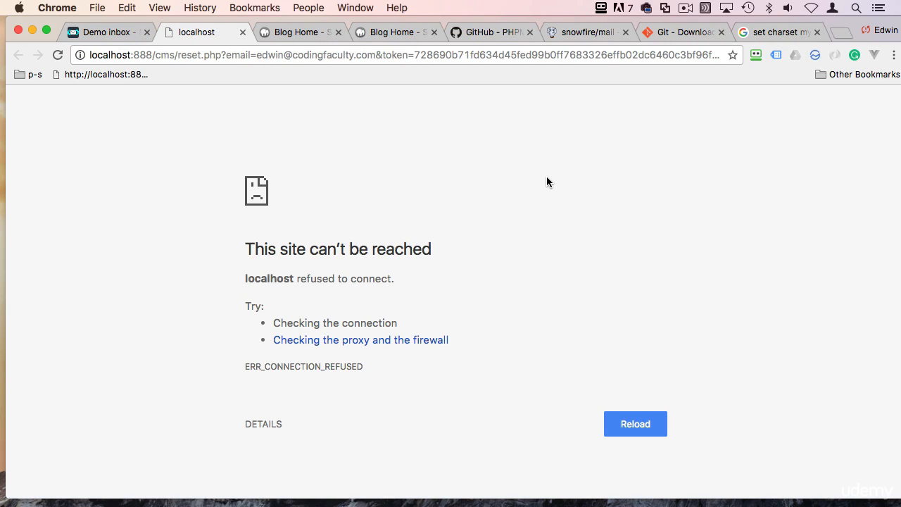
{"action": "mouse_move", "coordinate": [403, 84]}
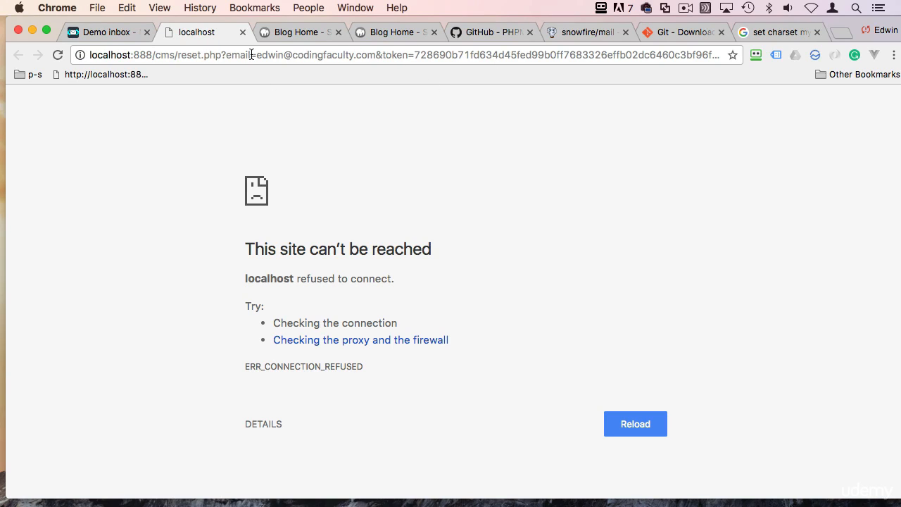
{"action": "mouse_move", "coordinate": [416, 129]}
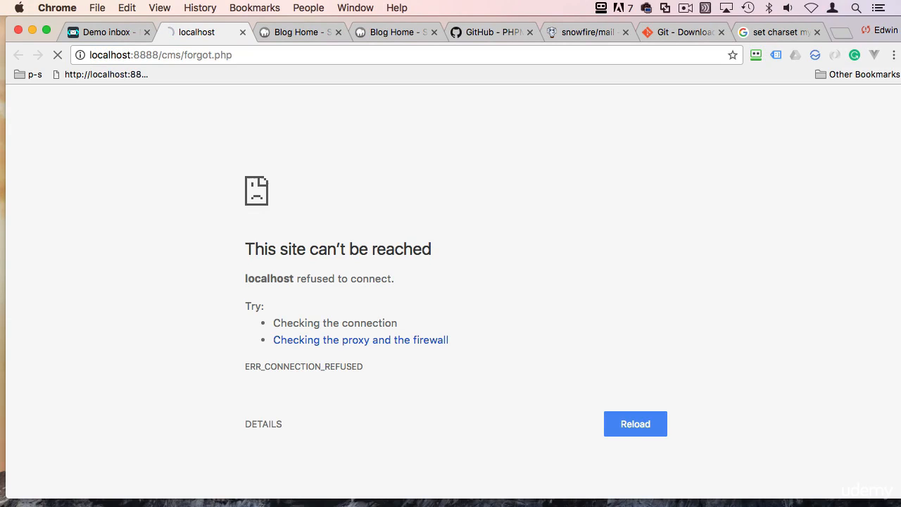
{"action": "left_click", "coordinate": [105, 30]}
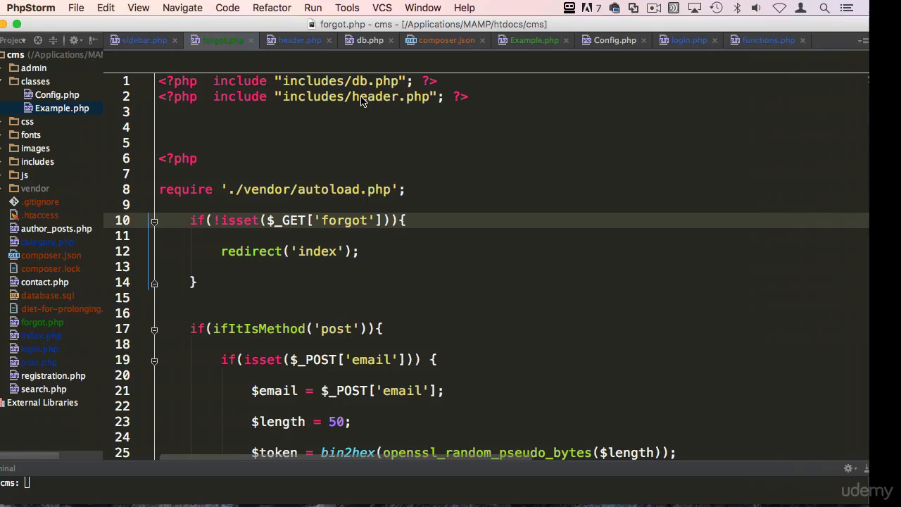
{"action": "scroll", "scroll_direction": "down", "scroll_amount": 3}
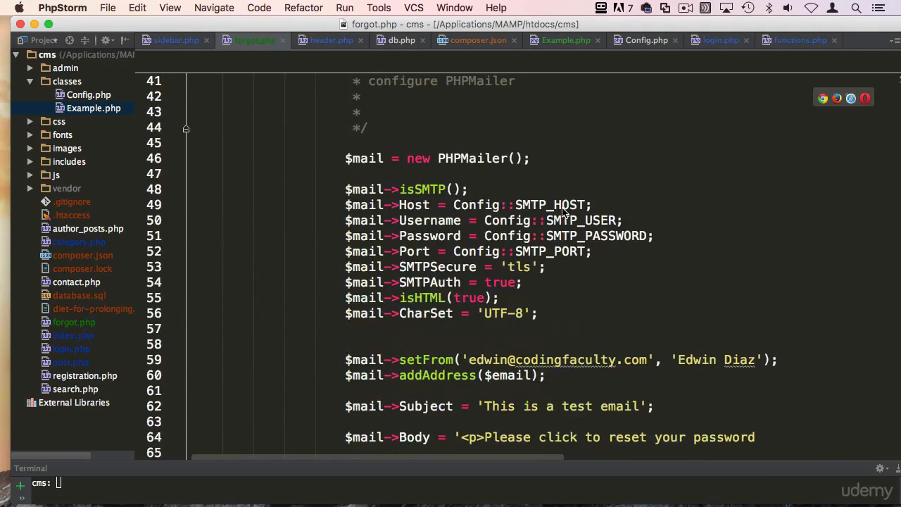
{"action": "scroll", "scroll_direction": "down", "scroll_amount": 3}
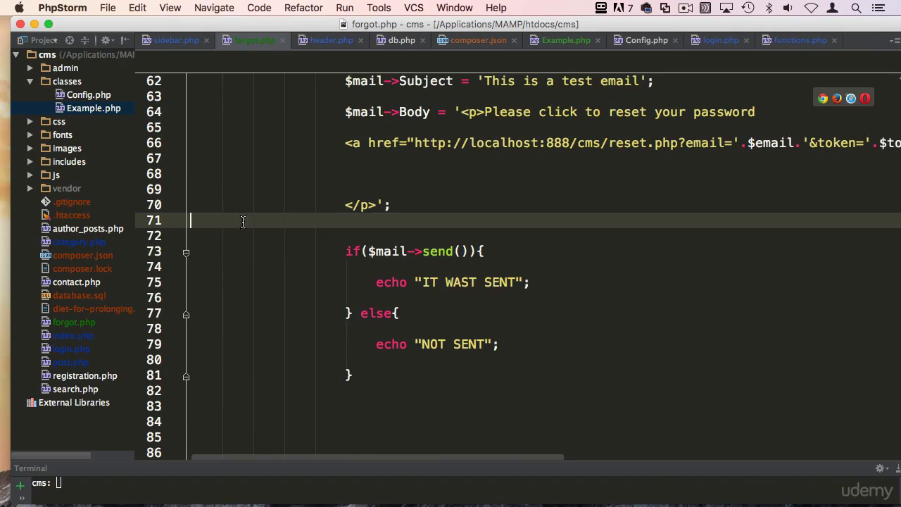
{"action": "mouse_move", "coordinate": [7, 408]}
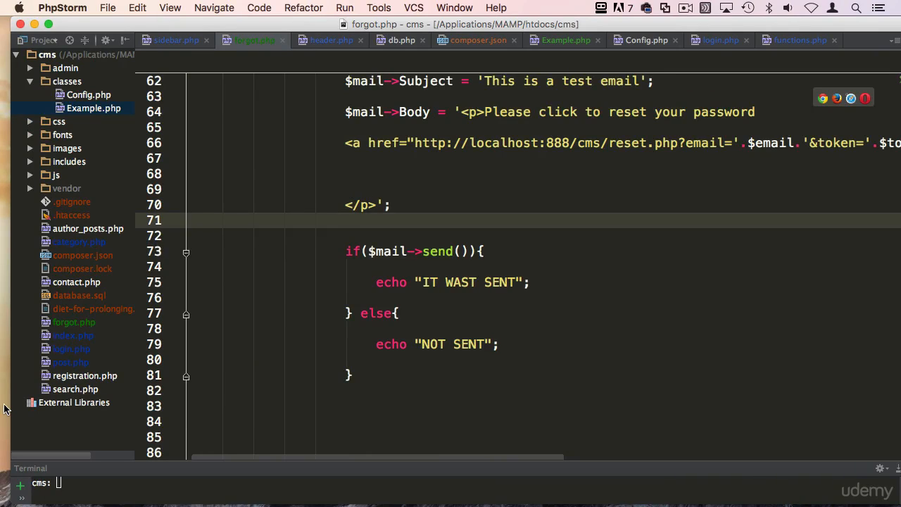